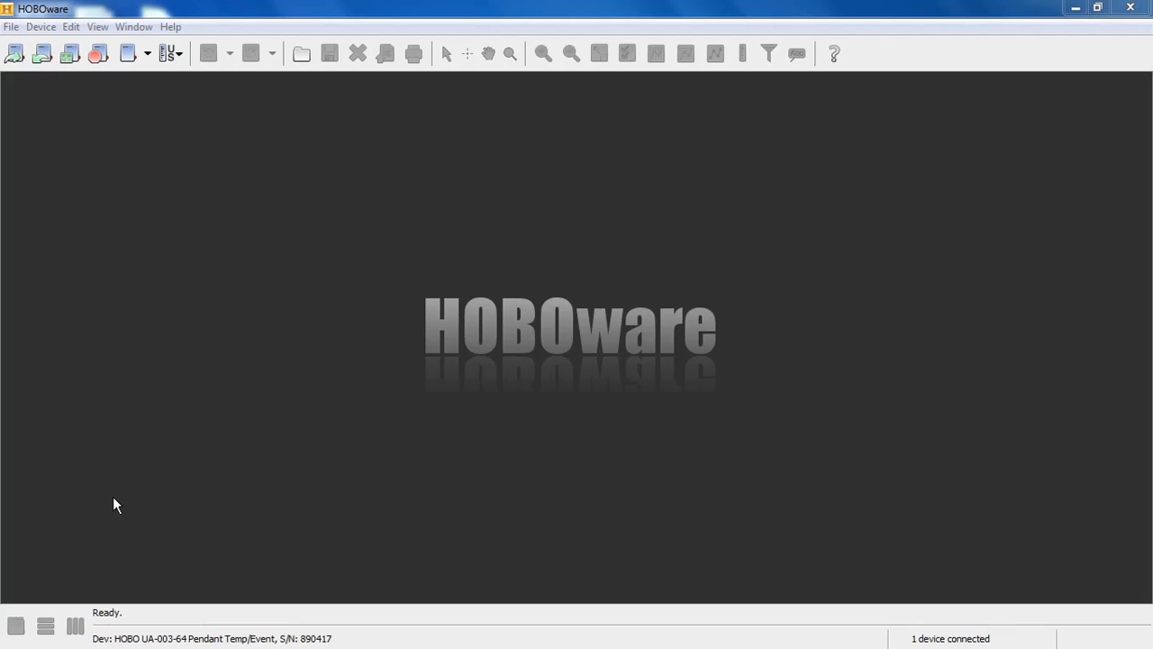
pyautogui.moveTo(40, 139)
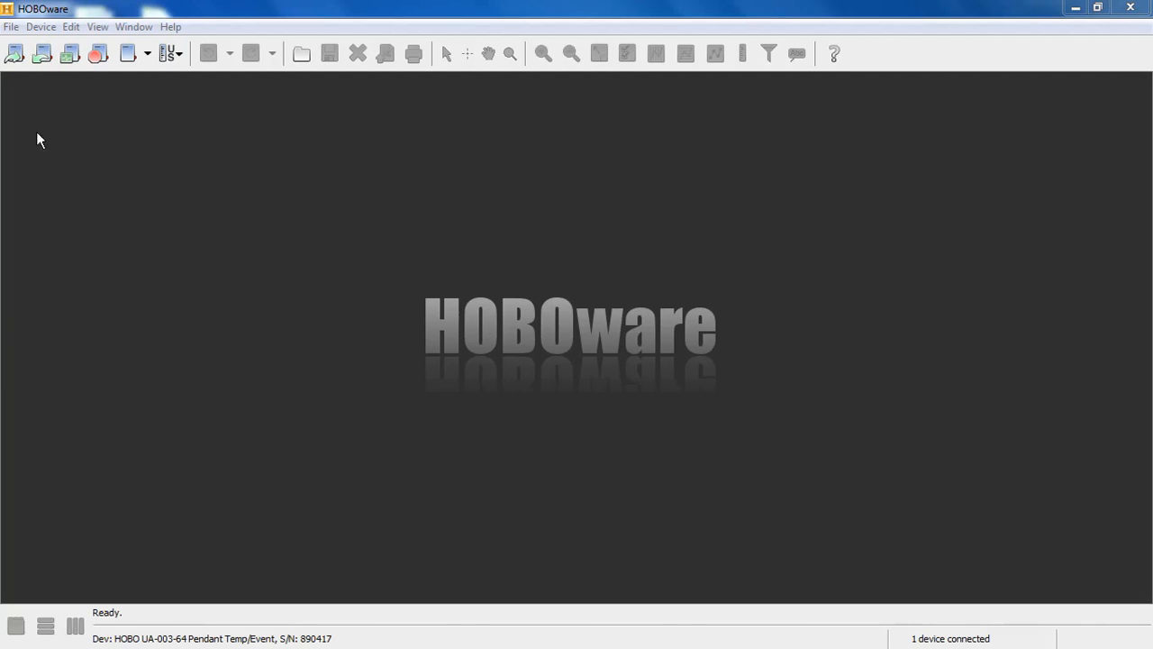
# Step: Bring up the Launch Logger window from the Device menu for the connected pendant logger
pyautogui.click(58, 27)
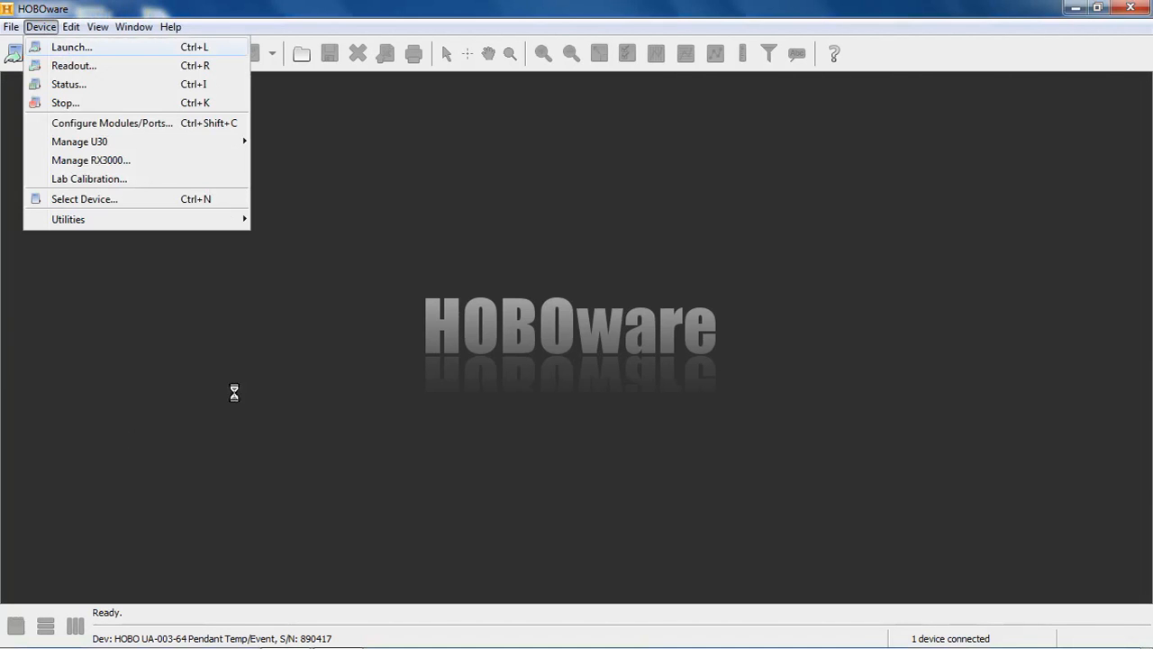
pyautogui.click(72, 47)
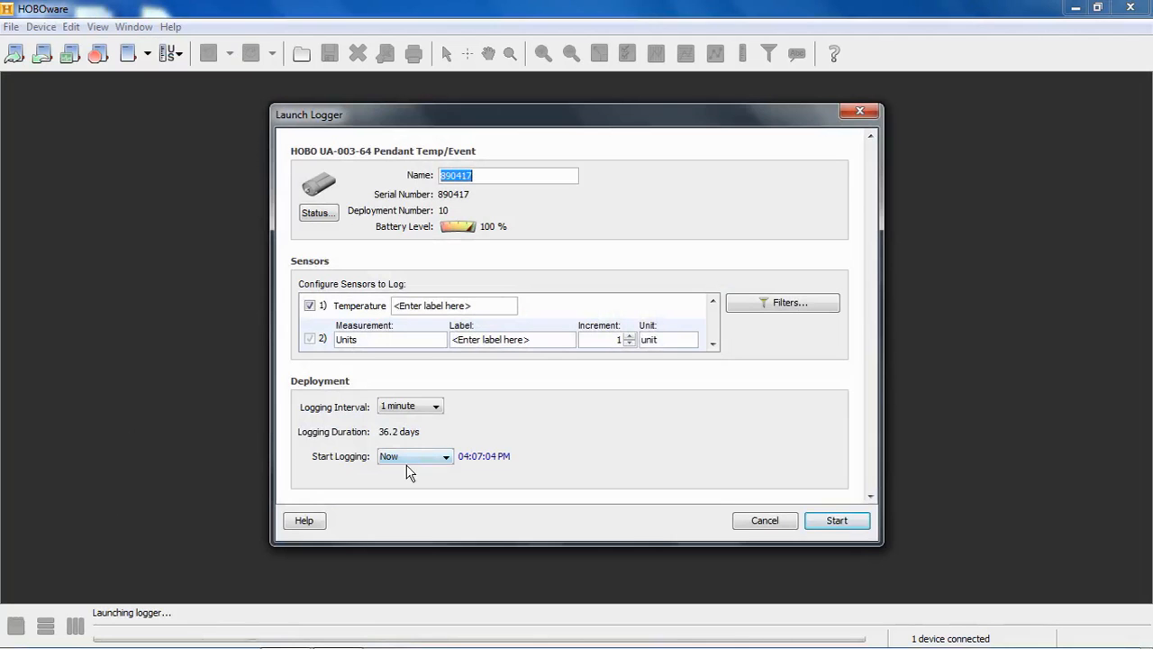
pyautogui.moveTo(607, 221)
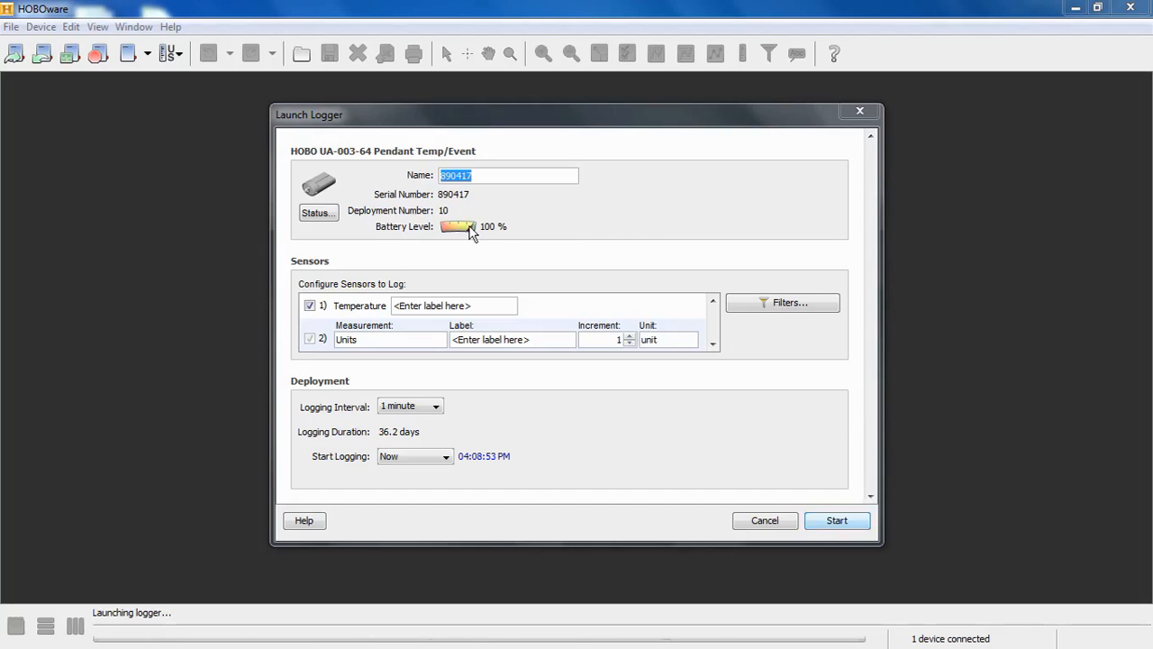
# Step: Show the Status window with the logger's identification, battery, memory and current readings
pyautogui.click(317, 213)
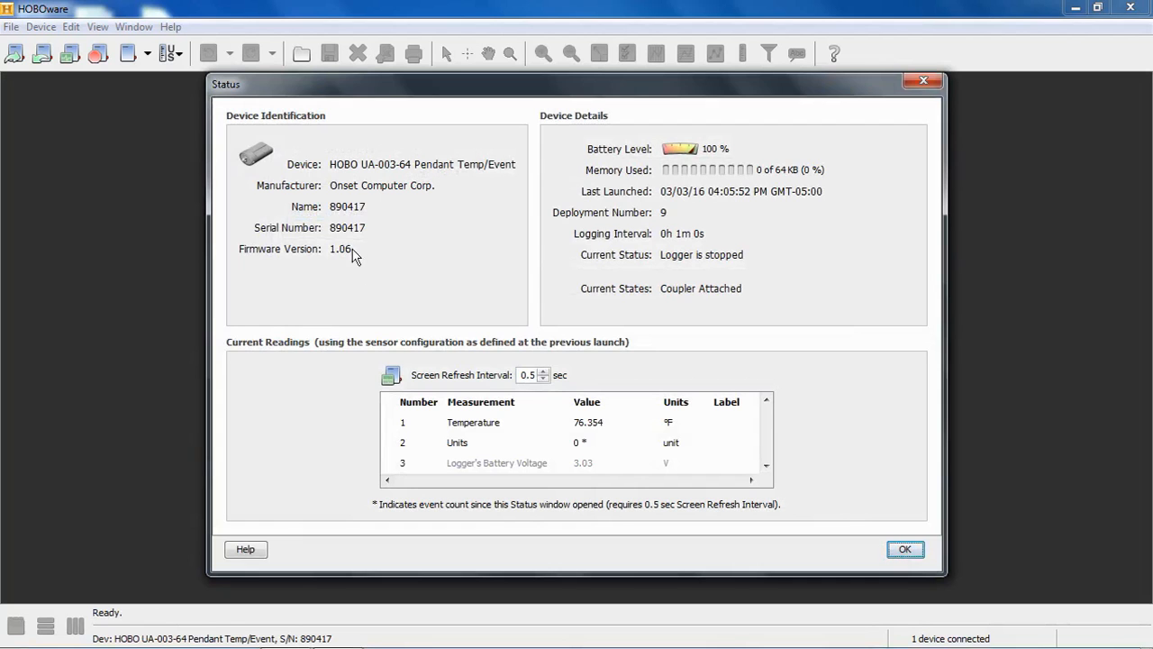
pyautogui.moveTo(381, 278)
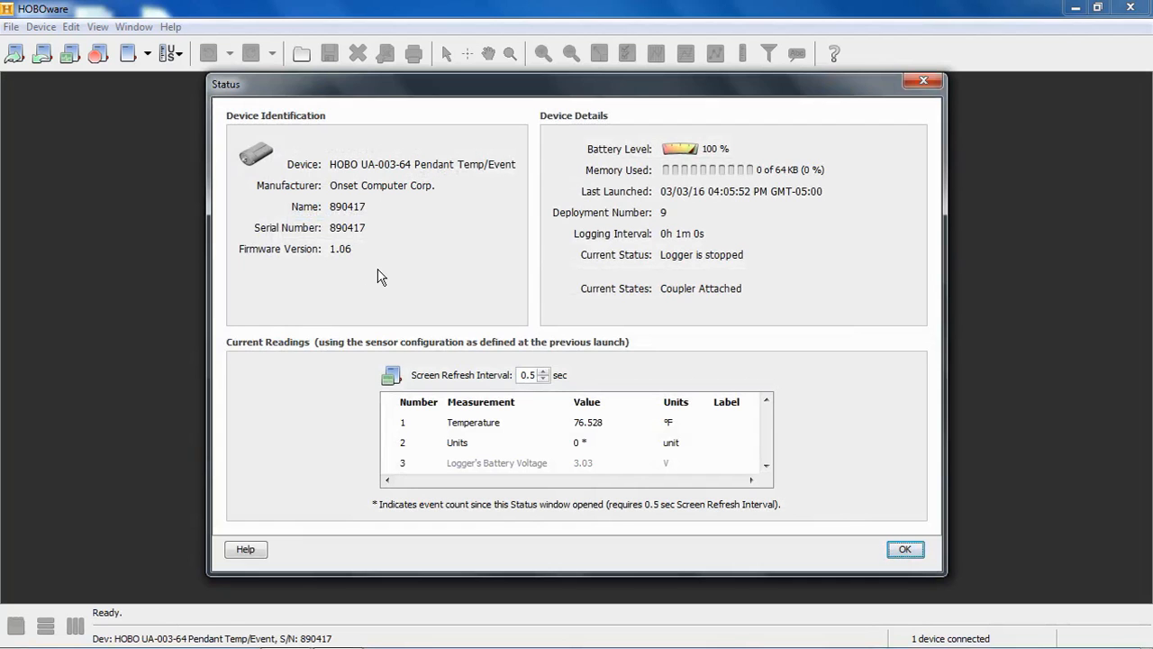
pyautogui.moveTo(652, 266)
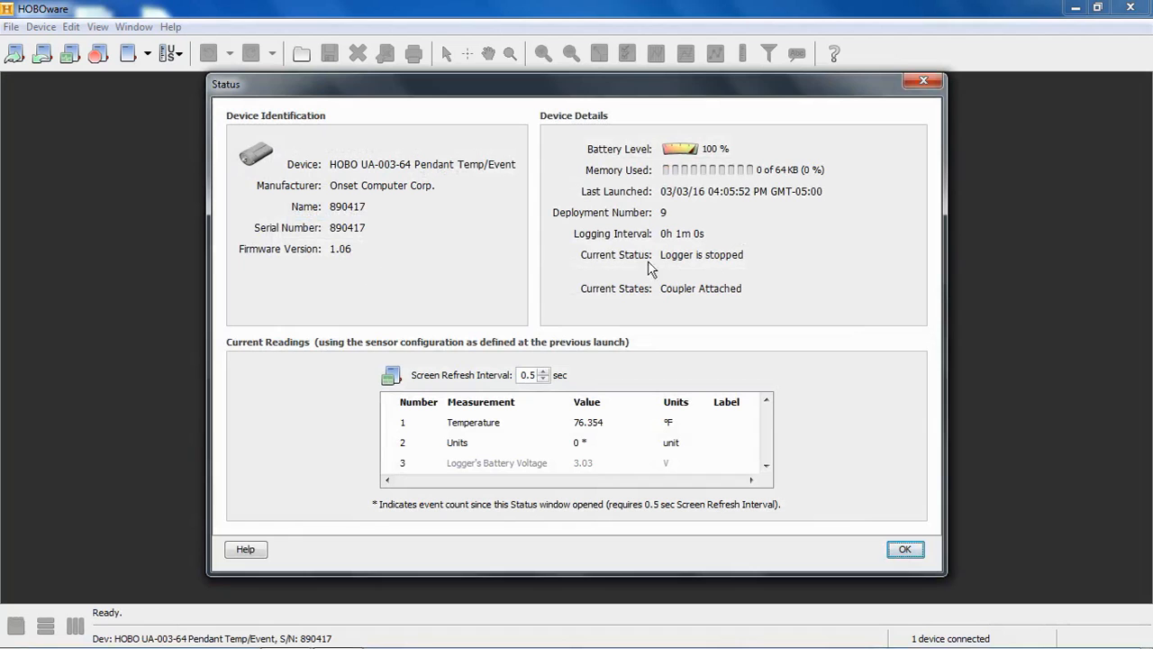
pyautogui.moveTo(548, 411)
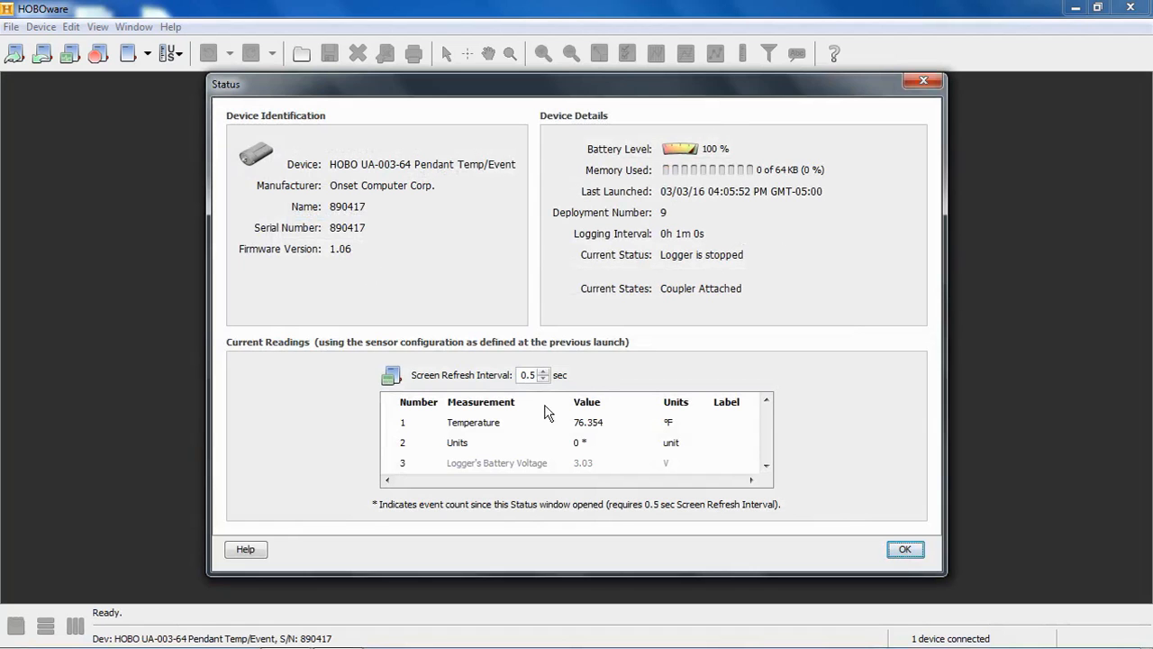
pyautogui.moveTo(627, 425)
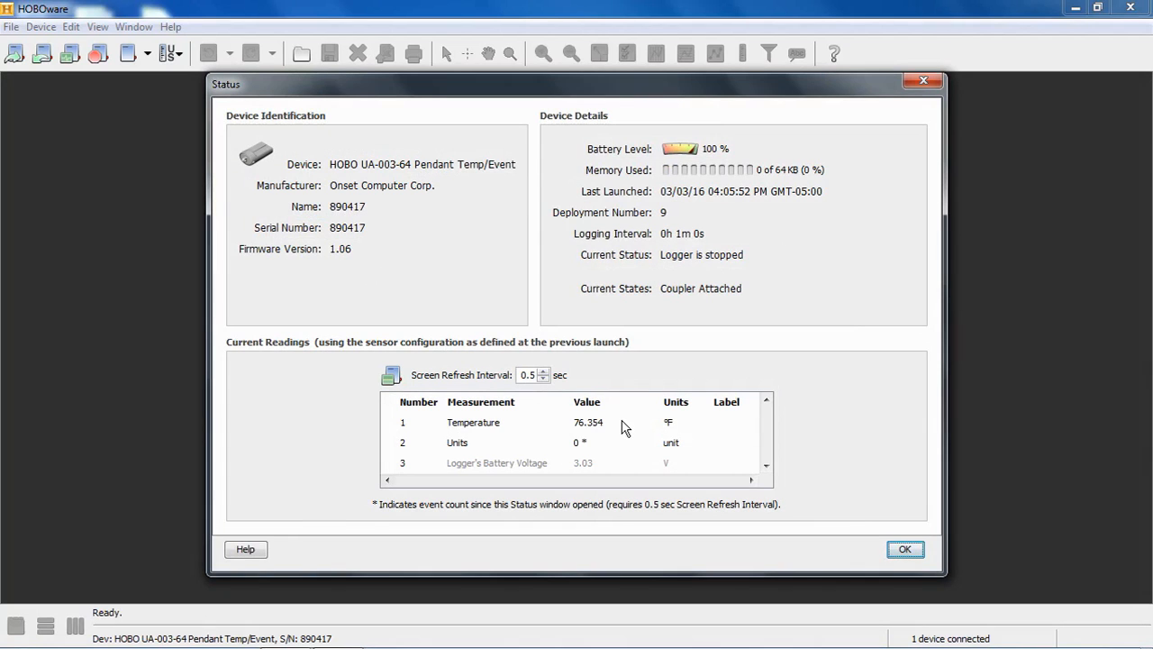
pyautogui.moveTo(595, 429)
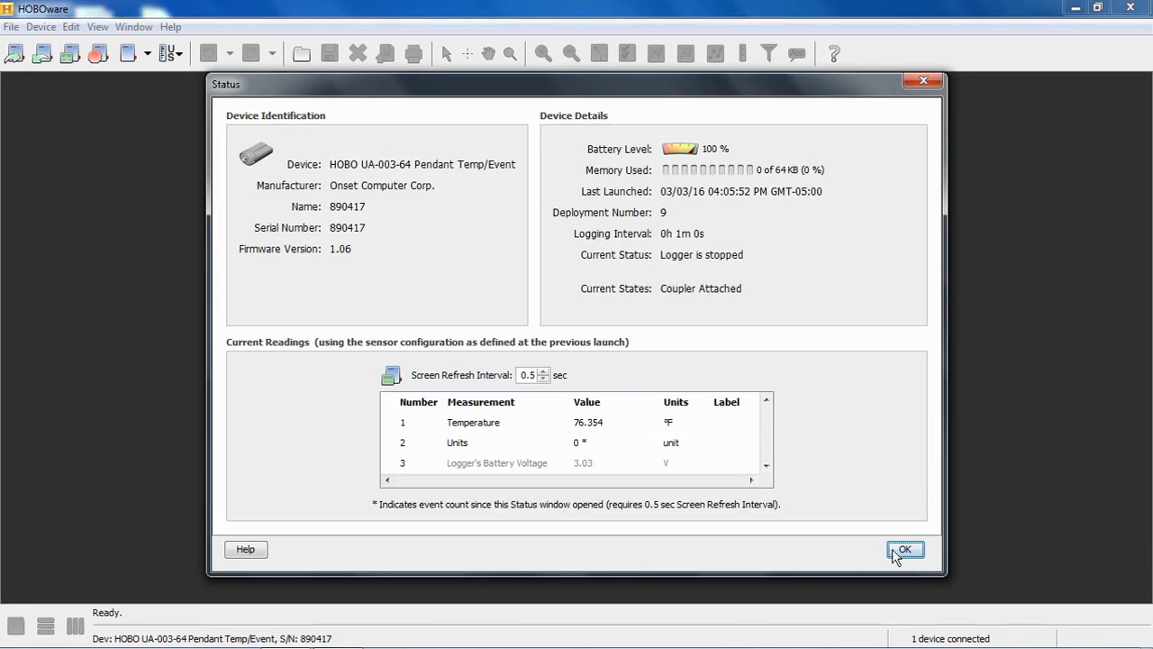
# Step: Return to the launch settings and name sensor channel 2's measurement 'rainfall'
pyautogui.click(904, 550)
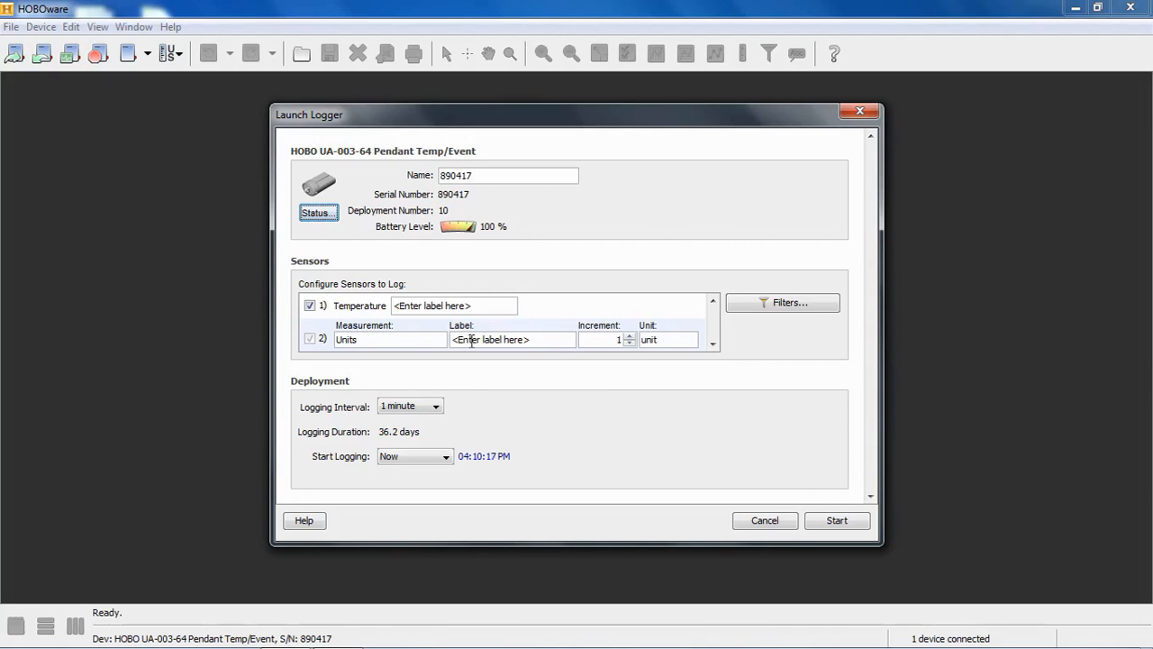
pyautogui.moveTo(508, 382)
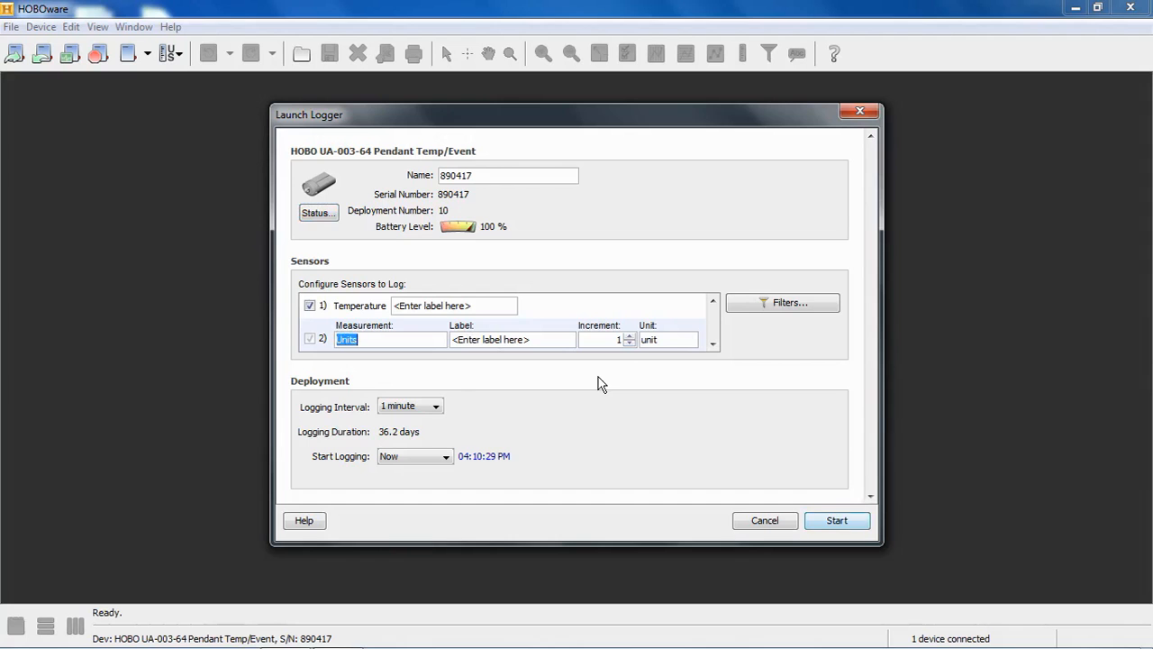
pyautogui.write('rainfall')
pyautogui.click(669, 339)
pyautogui.write('mm')
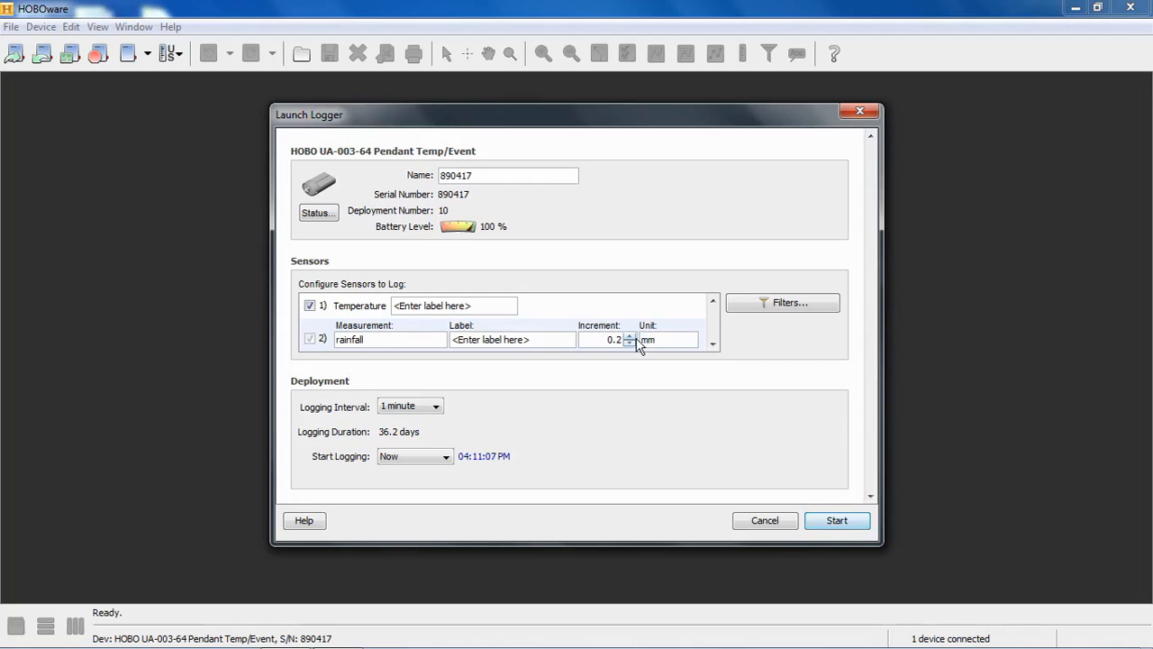
pyautogui.moveTo(148, 32)
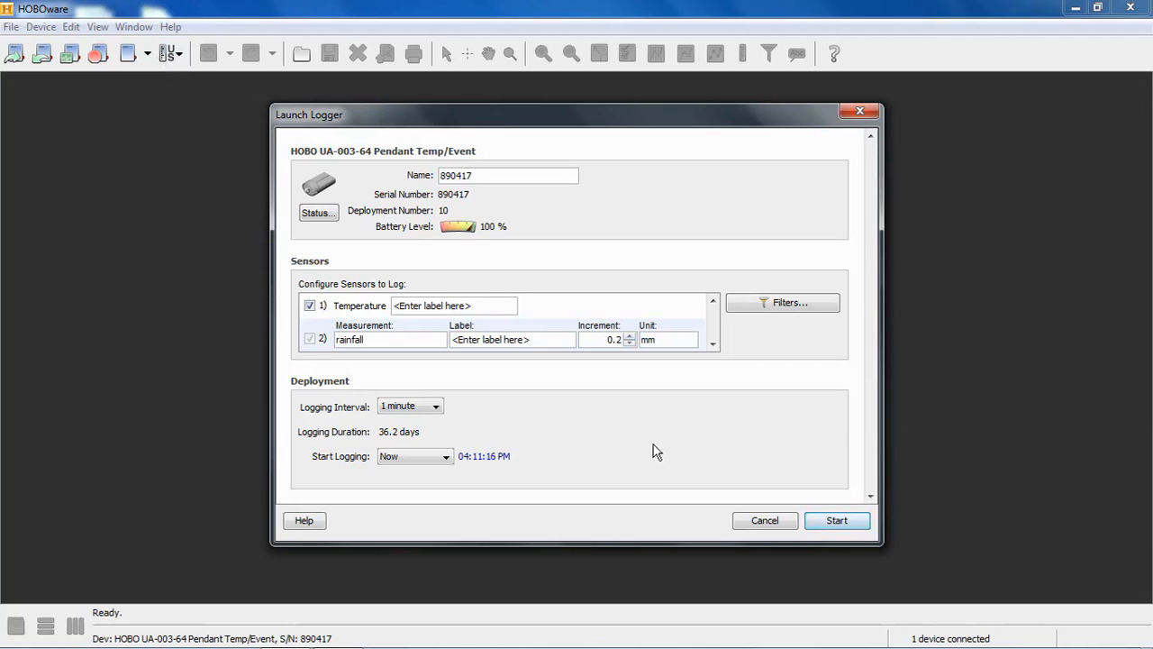
pyautogui.moveTo(778, 373)
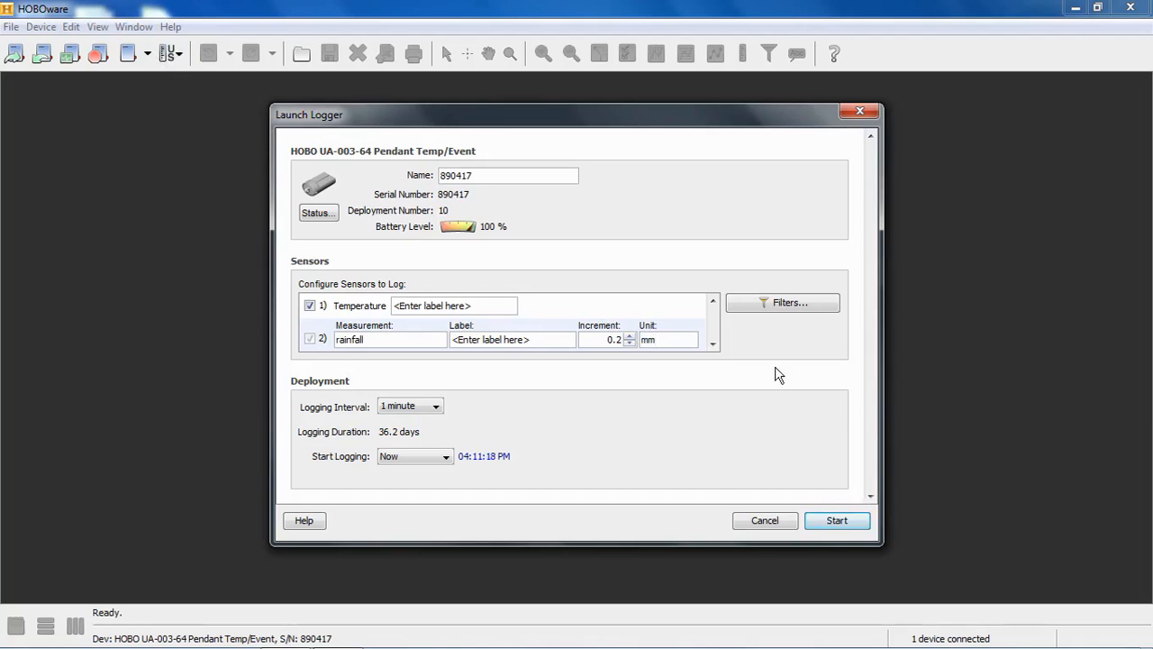
# Step: Bring up the Filter Series window and its channel-to-filter list
pyautogui.click(782, 303)
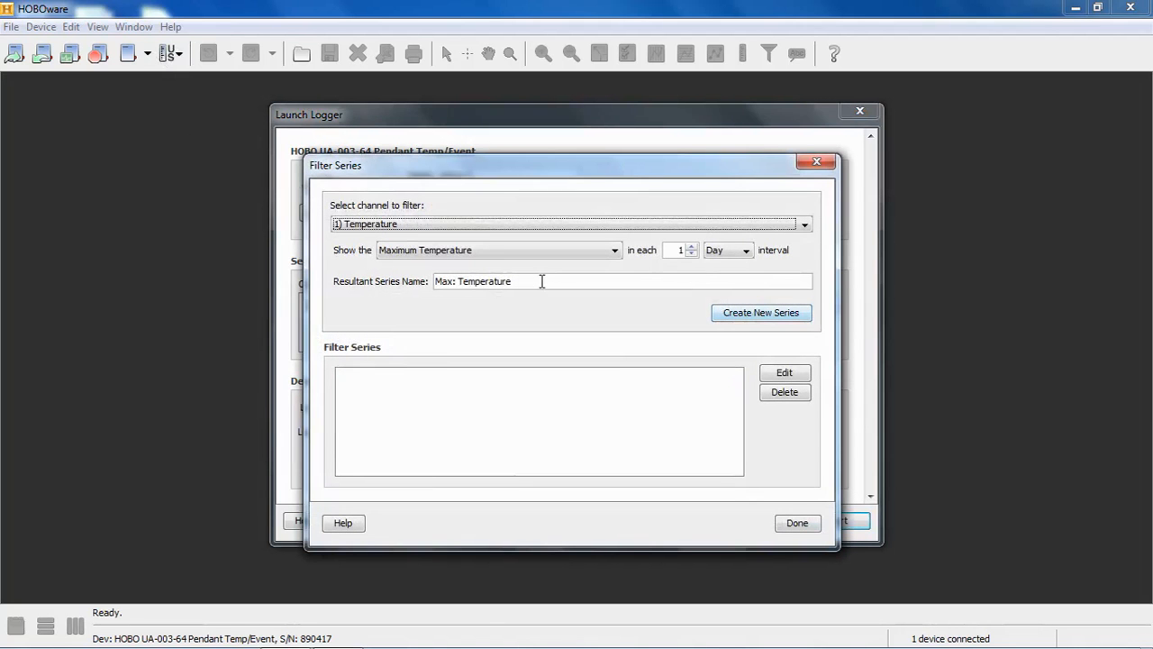
pyautogui.click(614, 250)
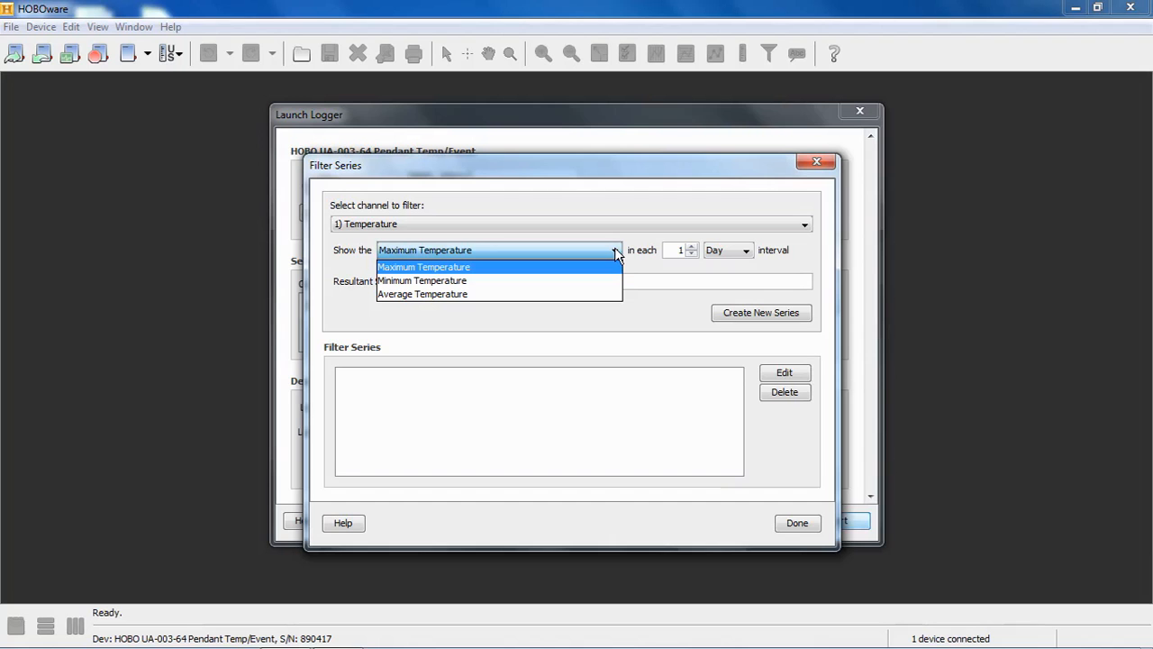
pyautogui.moveTo(634, 256)
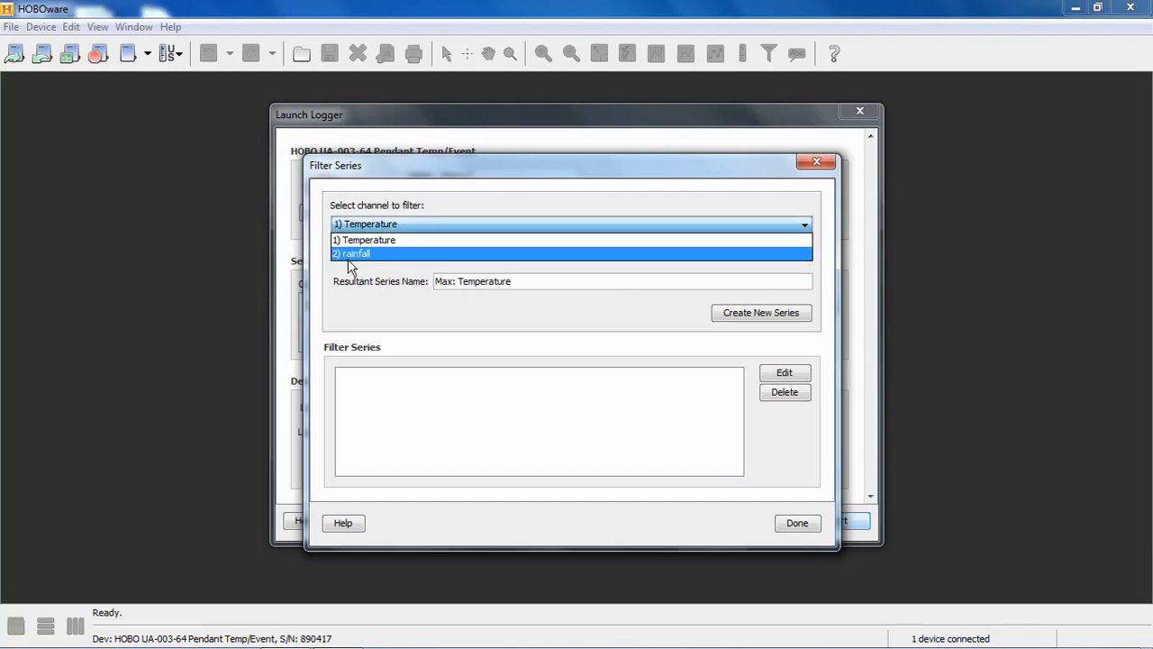
# Step: Create a 'Cum. Sum: rainfall' series summing the rainfall channel per 1 day
pyautogui.click(353, 253)
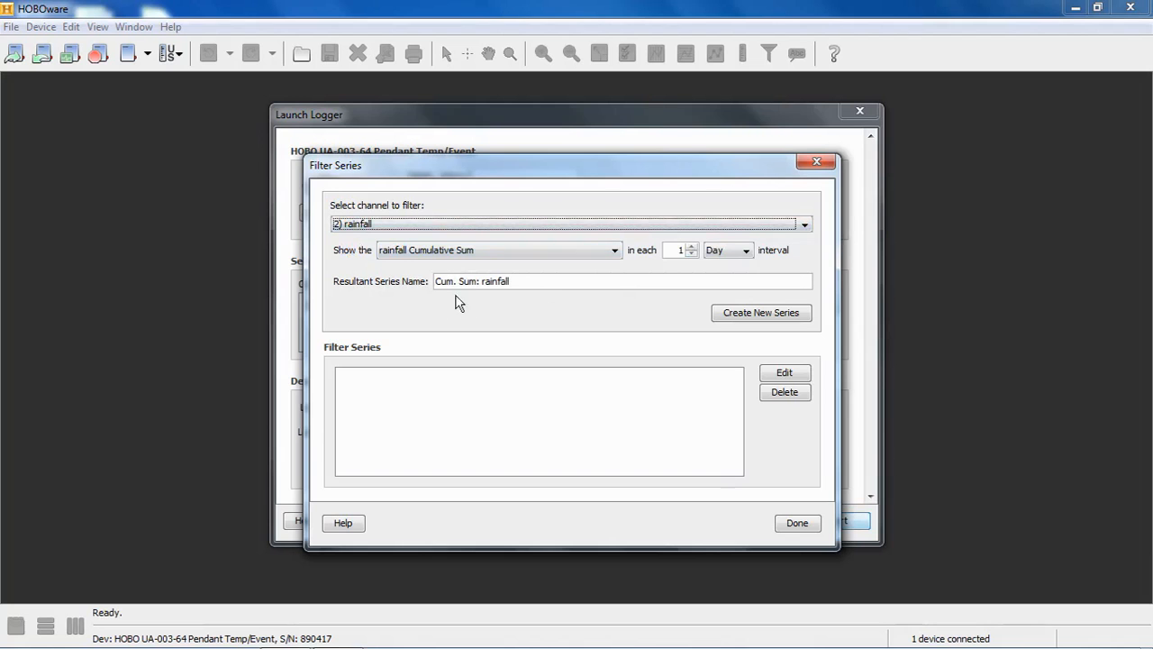
pyautogui.moveTo(527, 307)
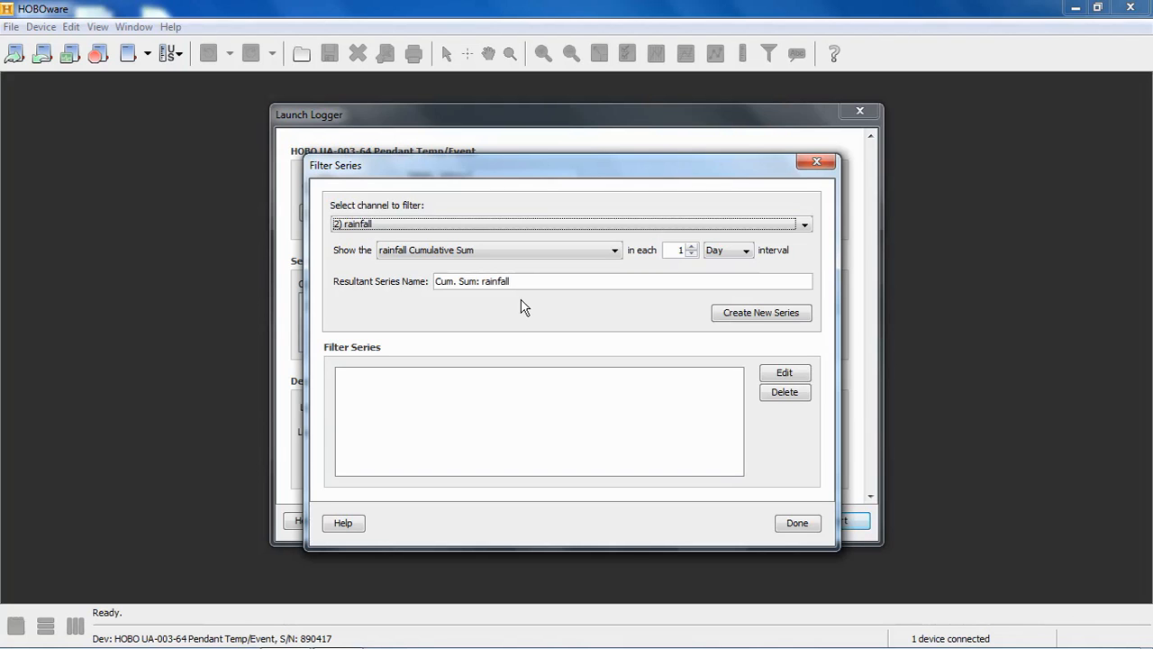
pyautogui.click(761, 314)
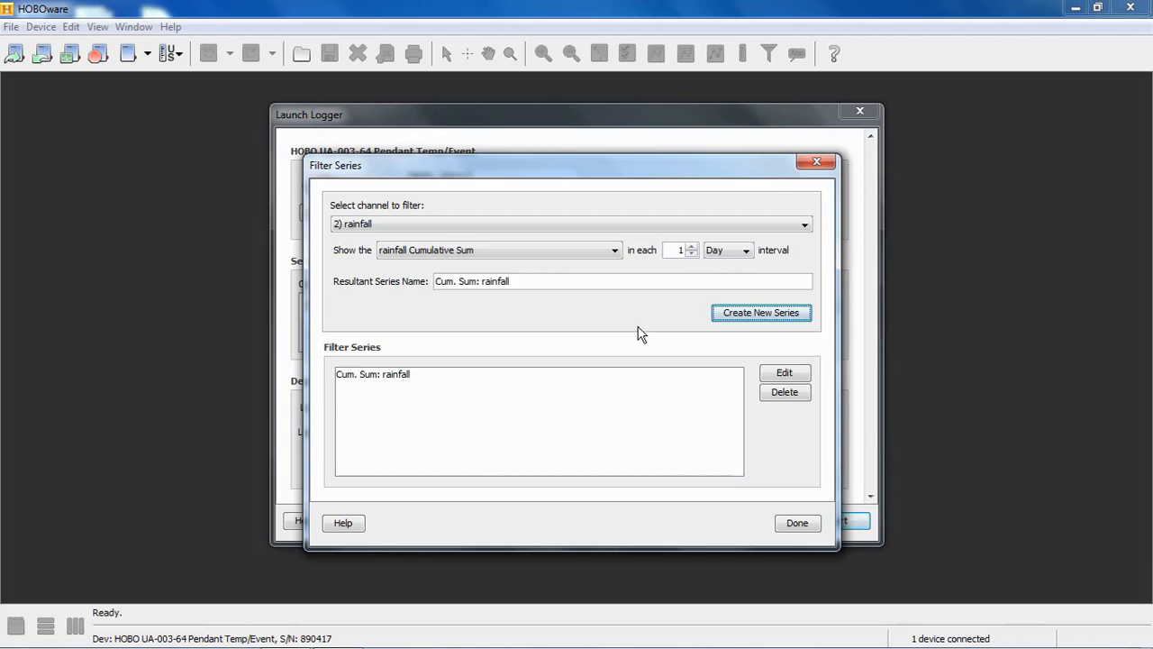
pyautogui.moveTo(518, 444)
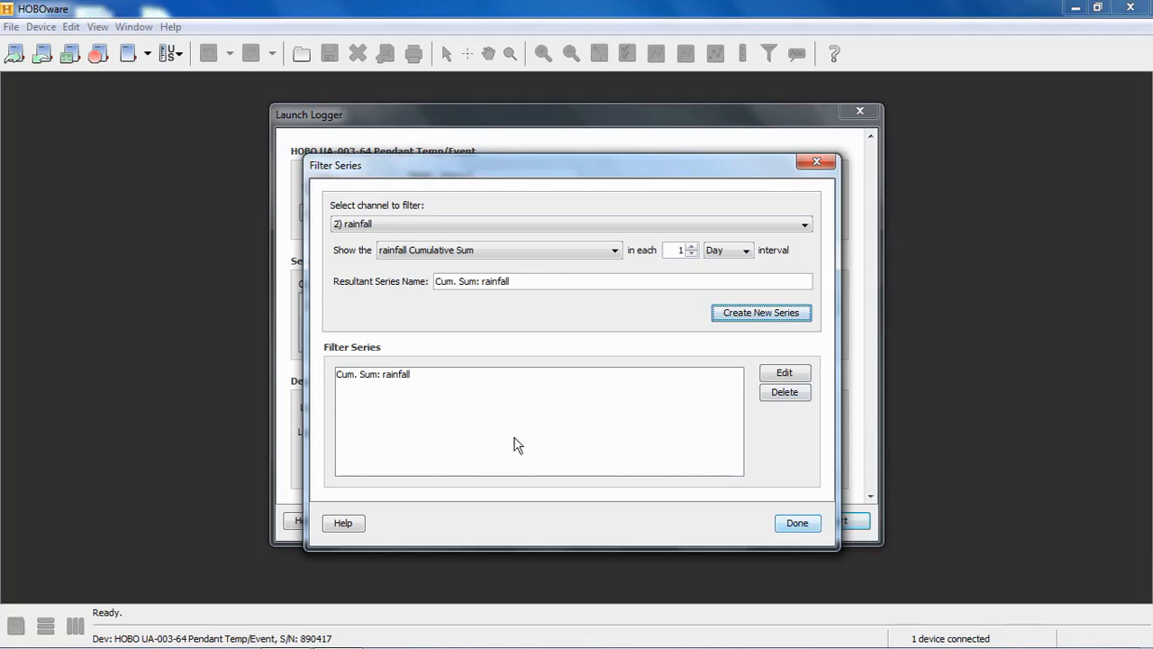
# Step: Leave the filters and uncheck the Temperature channel so only rainfall is logged
pyautogui.click(796, 523)
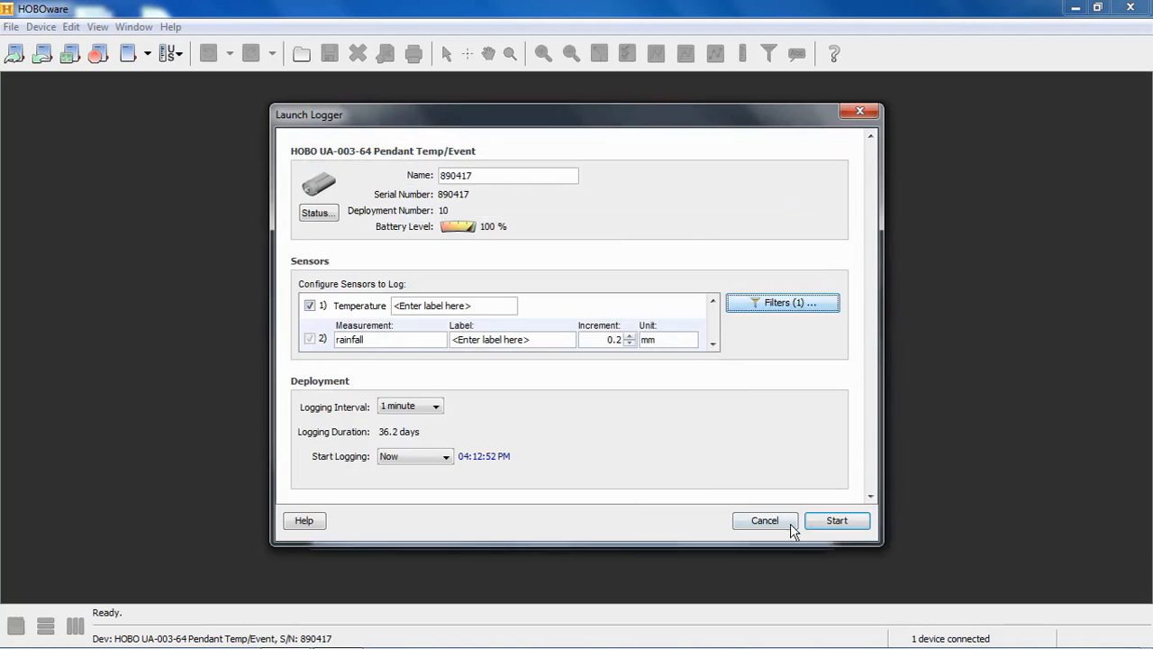
pyautogui.moveTo(802, 330)
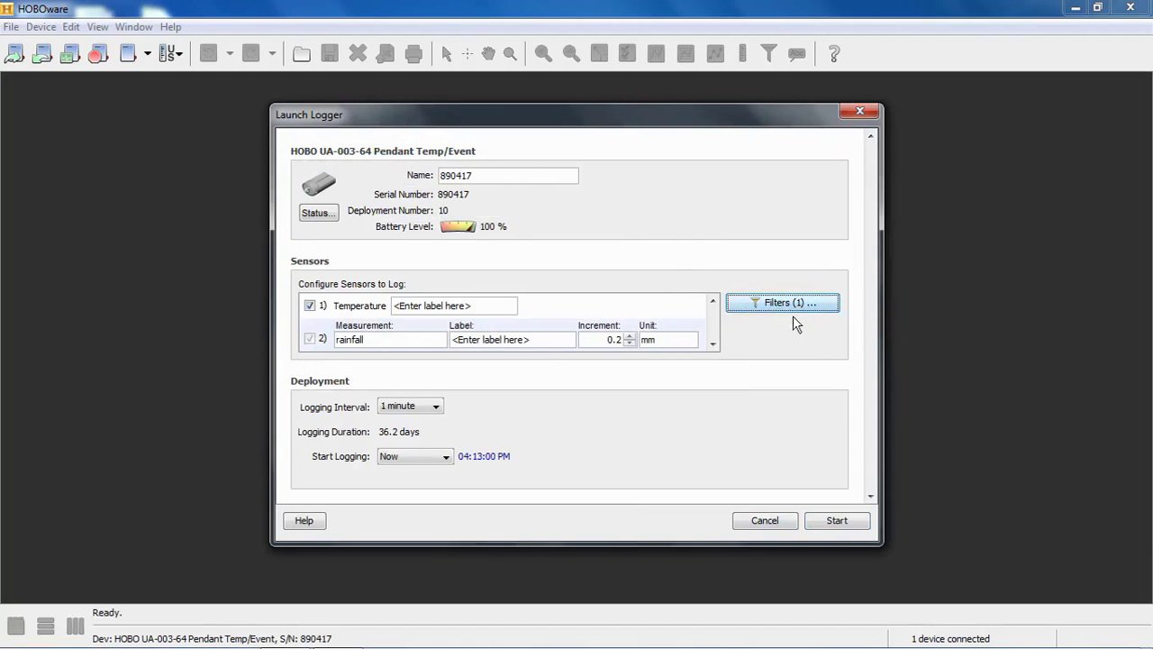
pyautogui.moveTo(803, 341)
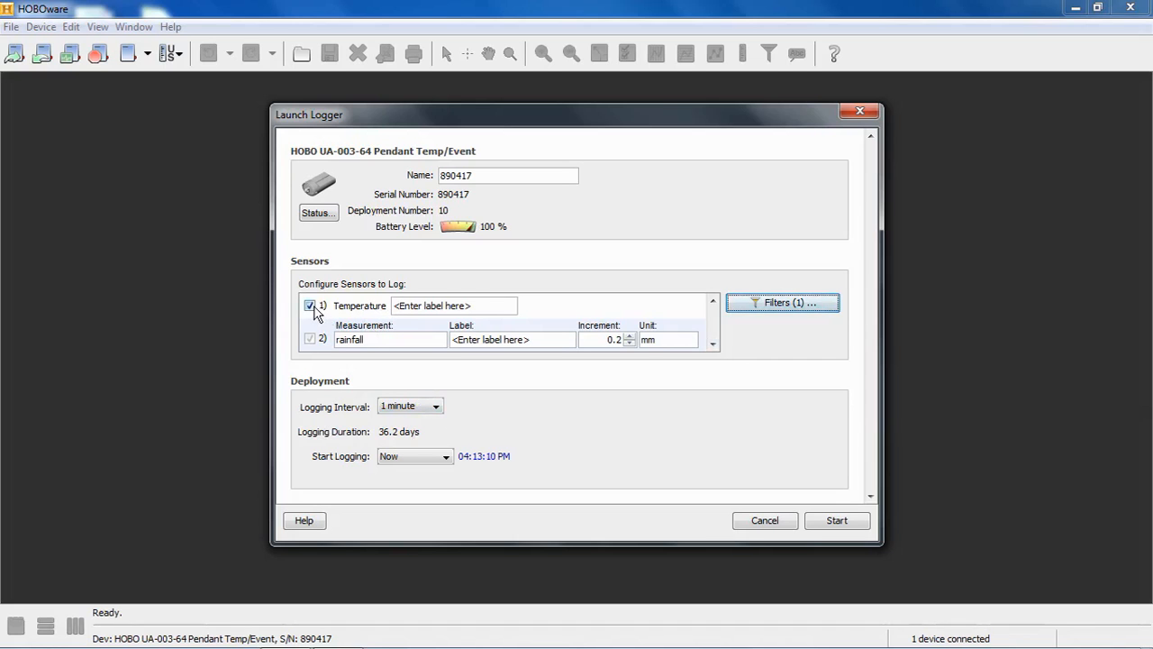
pyautogui.click(310, 306)
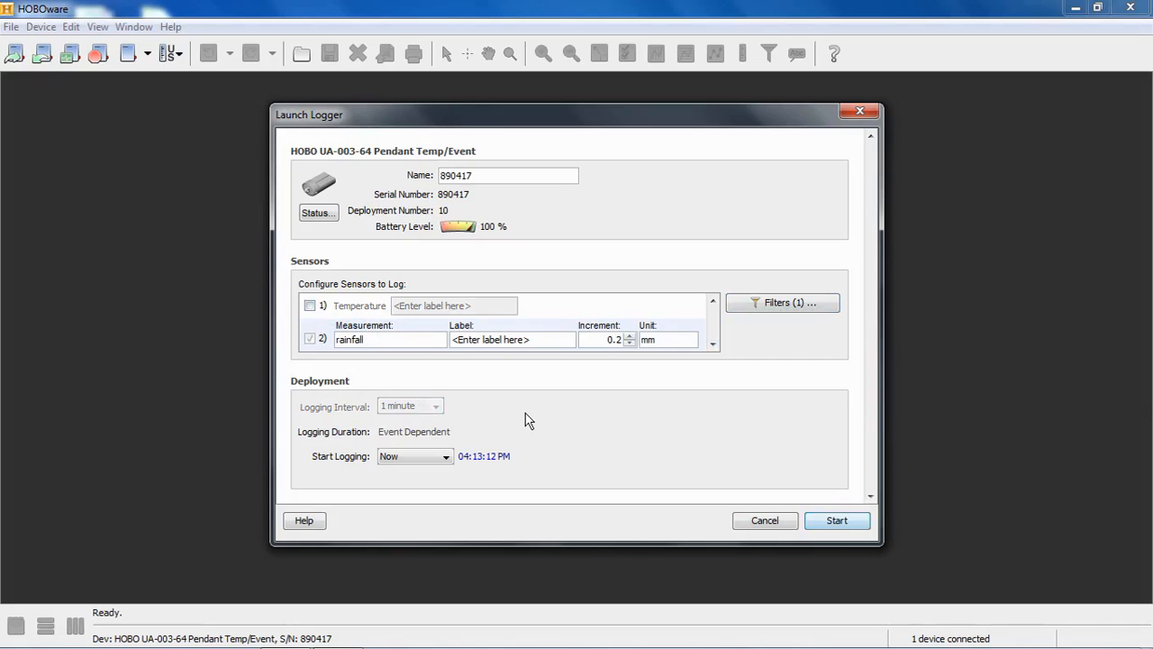
pyautogui.moveTo(323, 333)
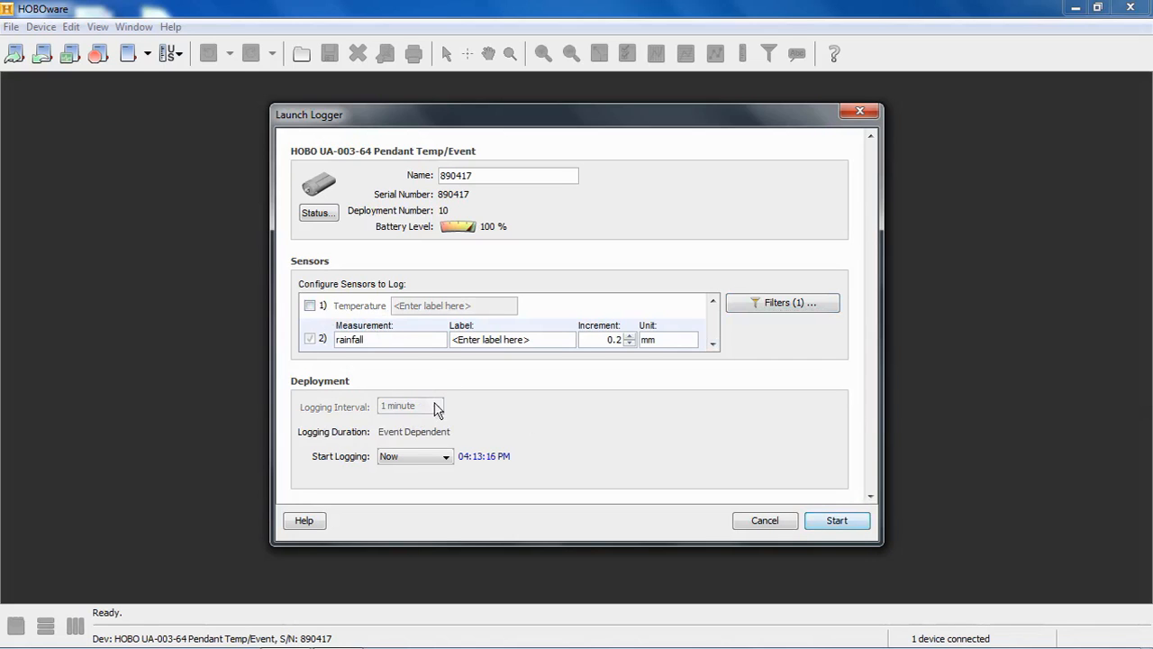
pyautogui.moveTo(468, 409)
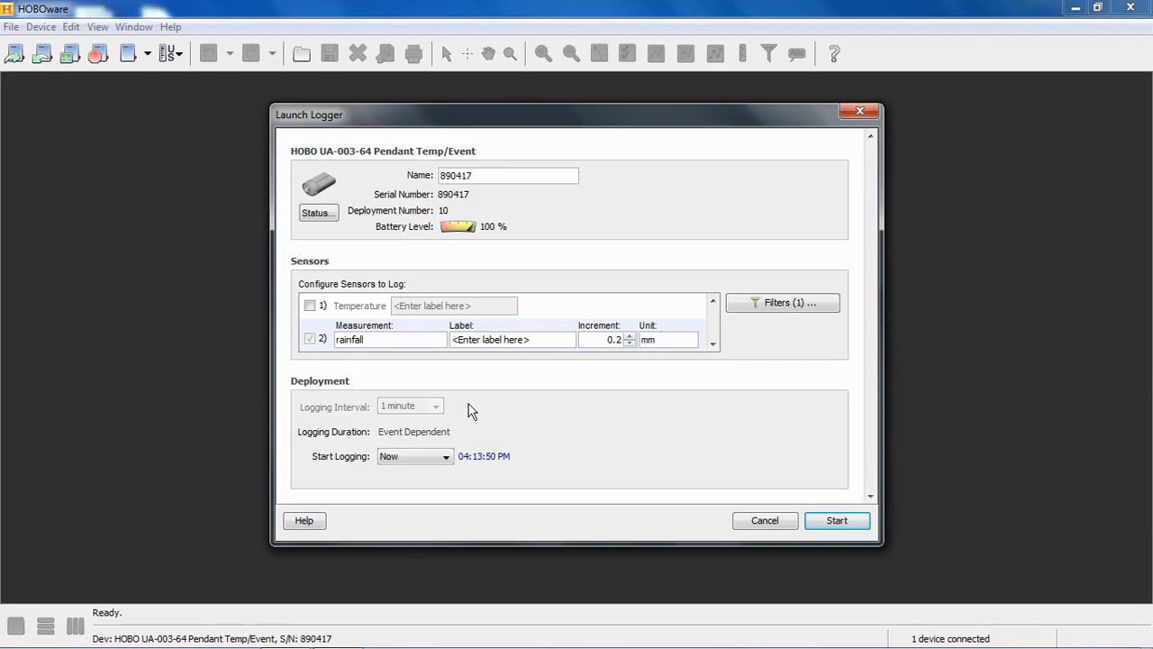
pyautogui.moveTo(385, 450)
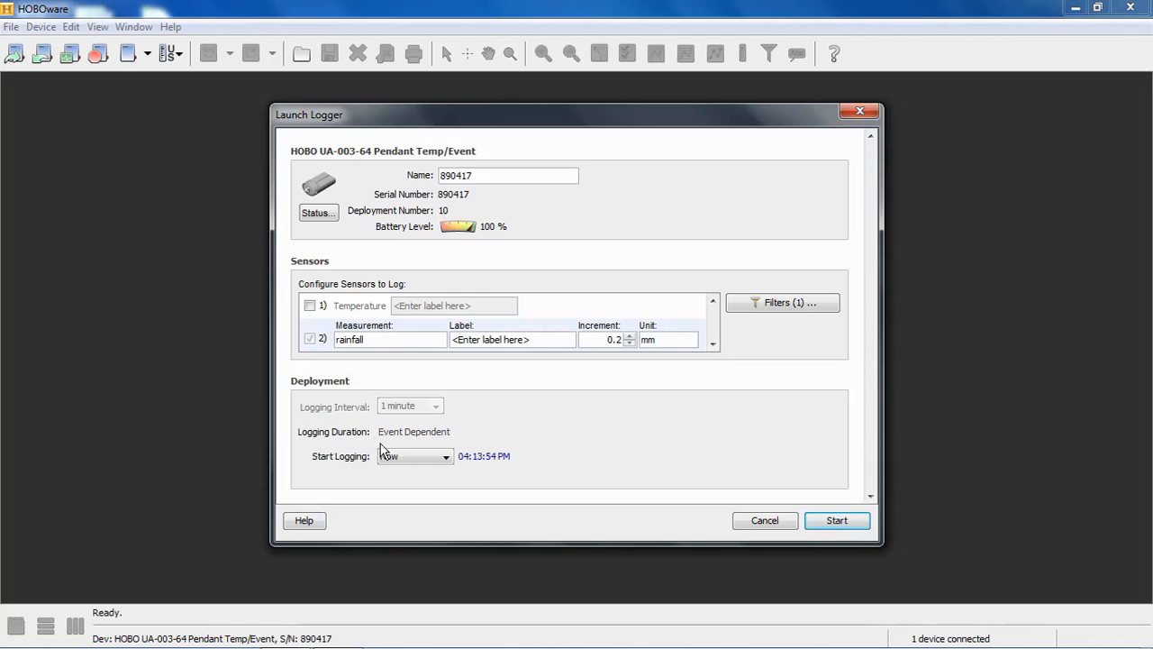
pyautogui.moveTo(393, 447)
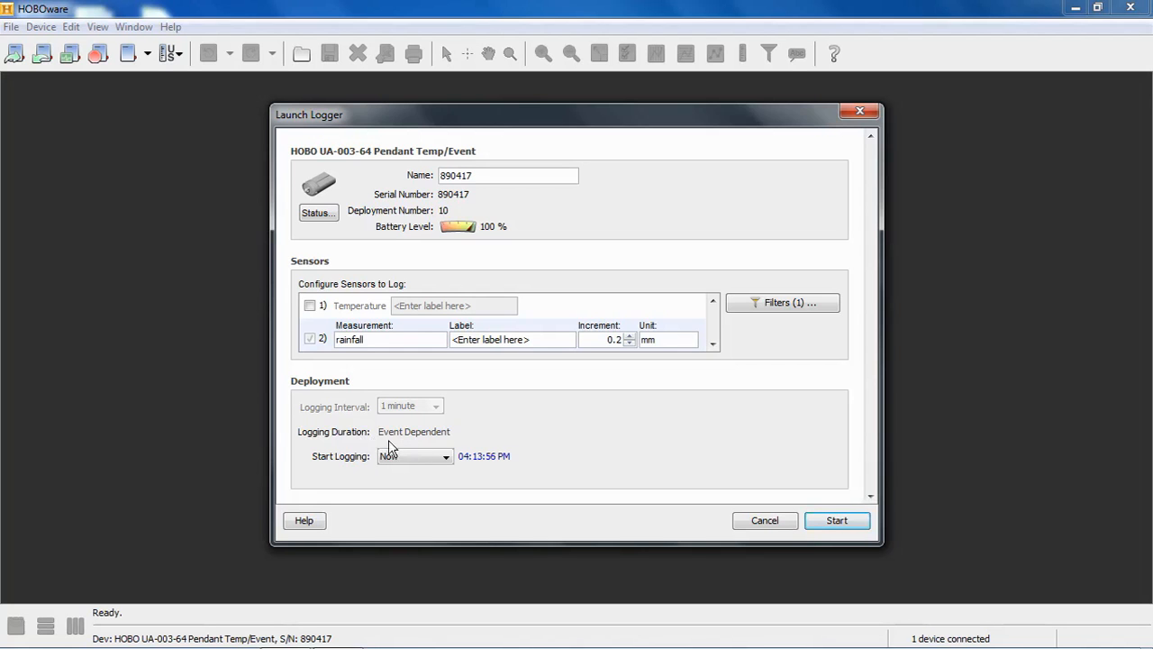
pyautogui.moveTo(486, 432)
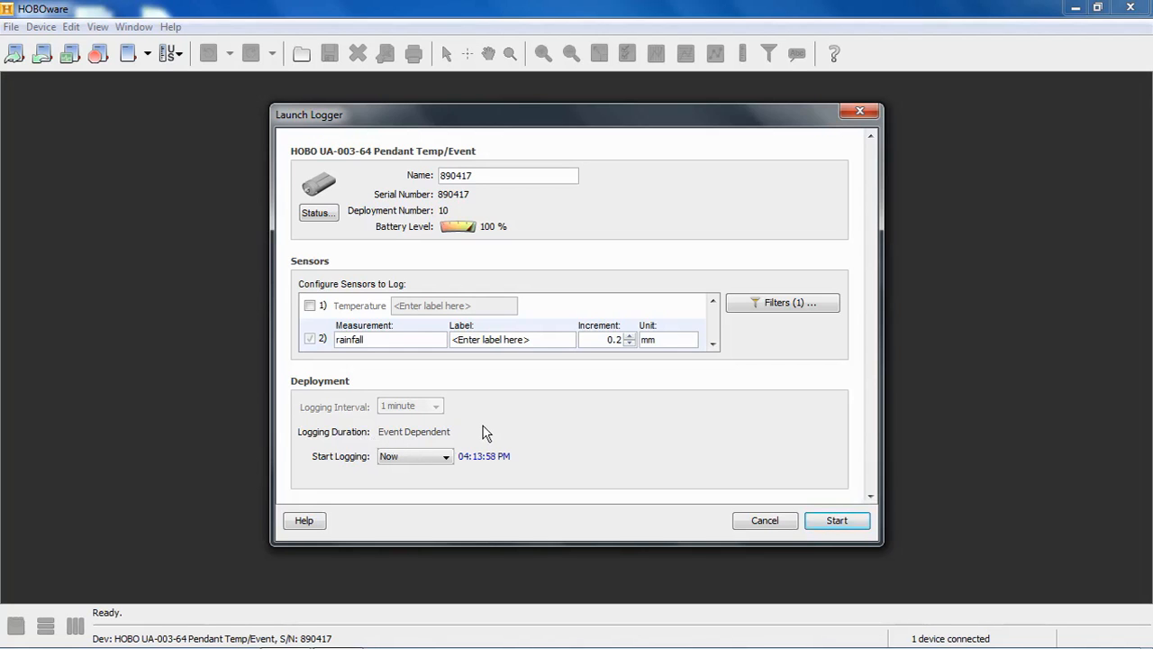
# Step: Re-enable Temperature, try a custom logging interval, then settle on 10 minutes
pyautogui.click(310, 304)
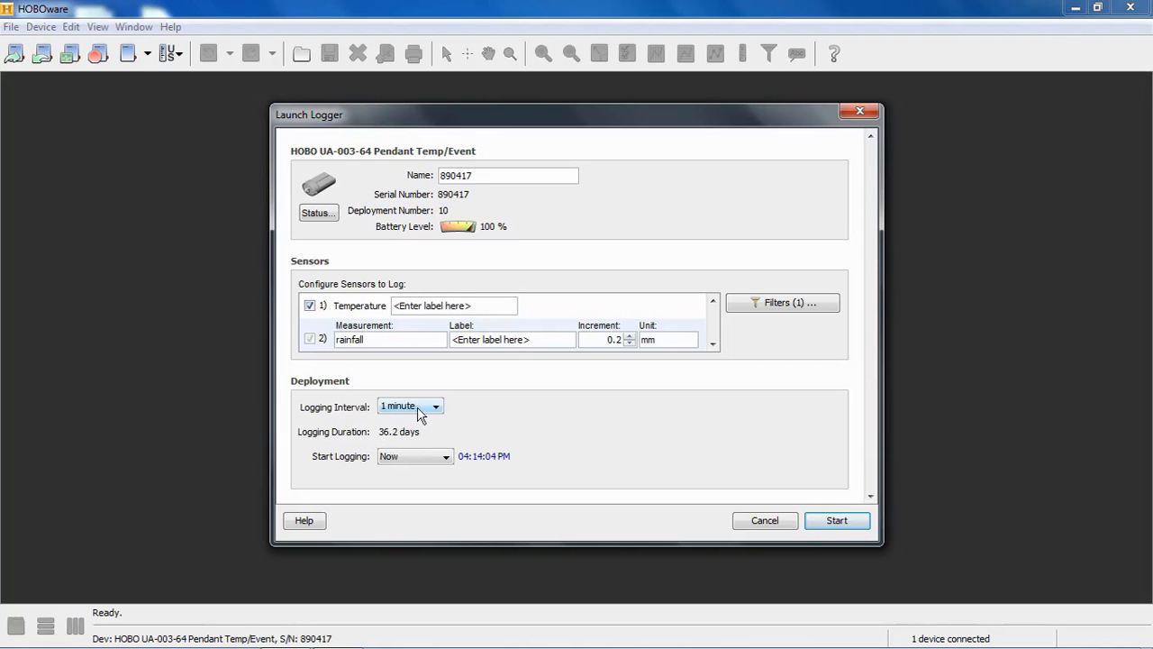
pyautogui.moveTo(379, 443)
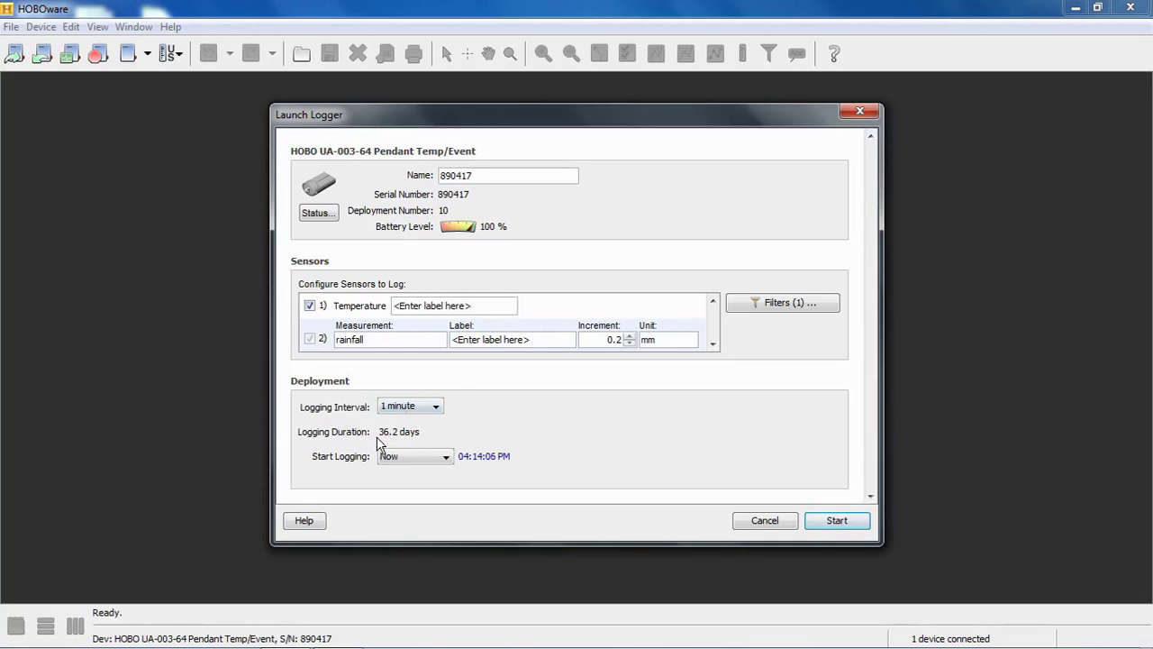
pyautogui.moveTo(472, 425)
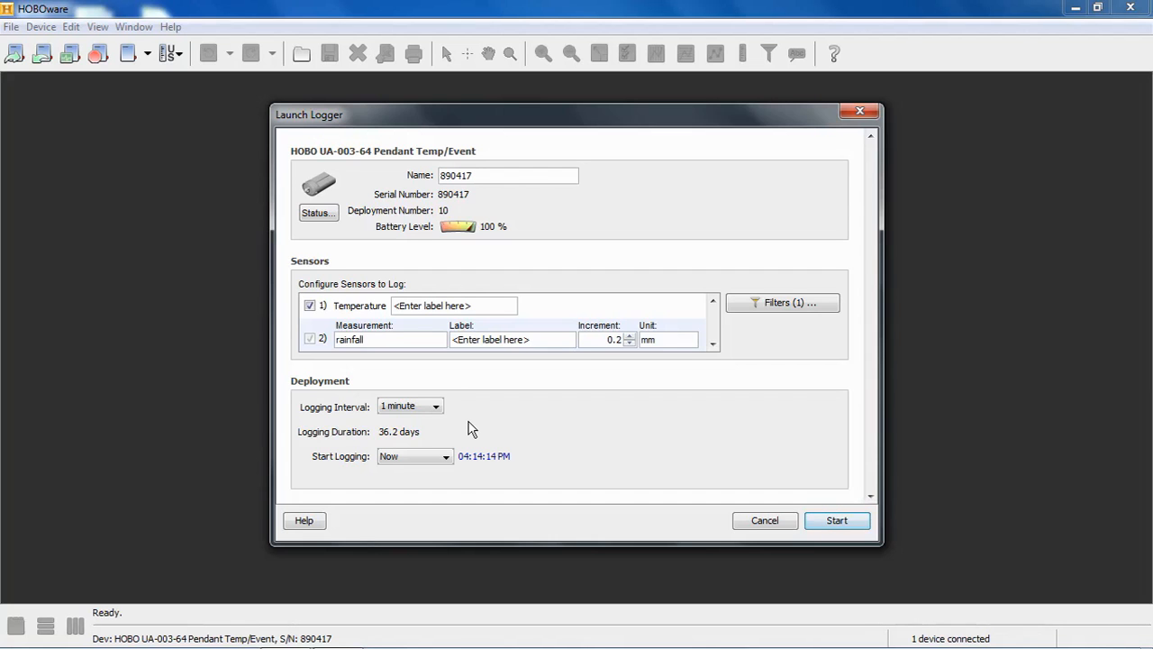
pyautogui.click(436, 406)
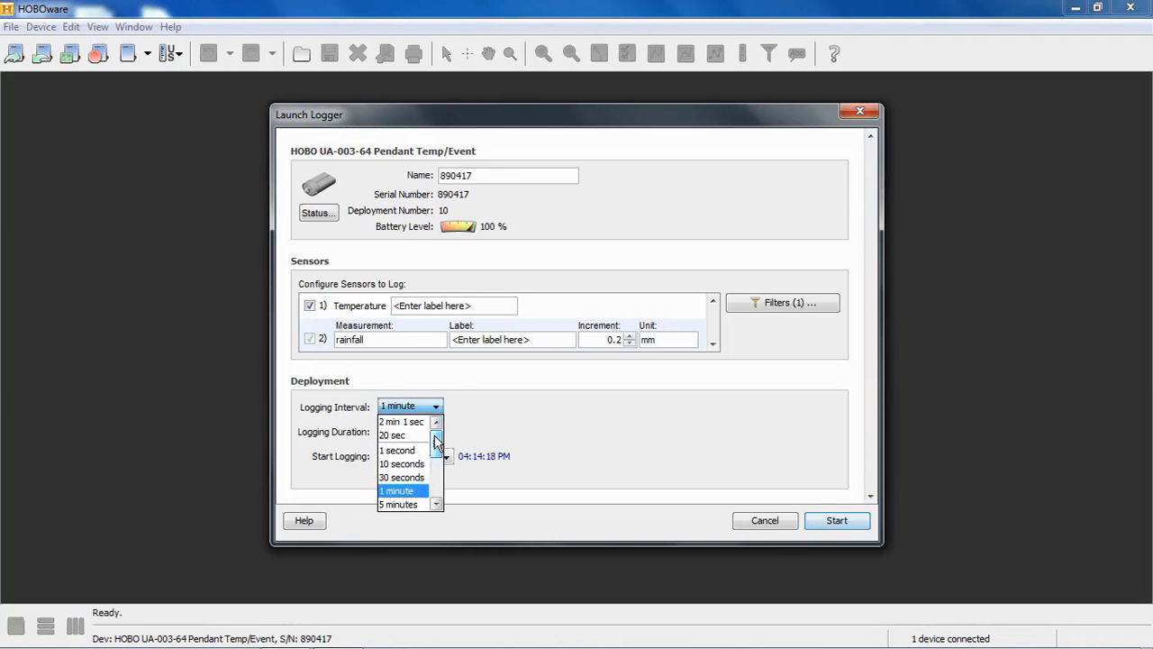
pyautogui.click(436, 475)
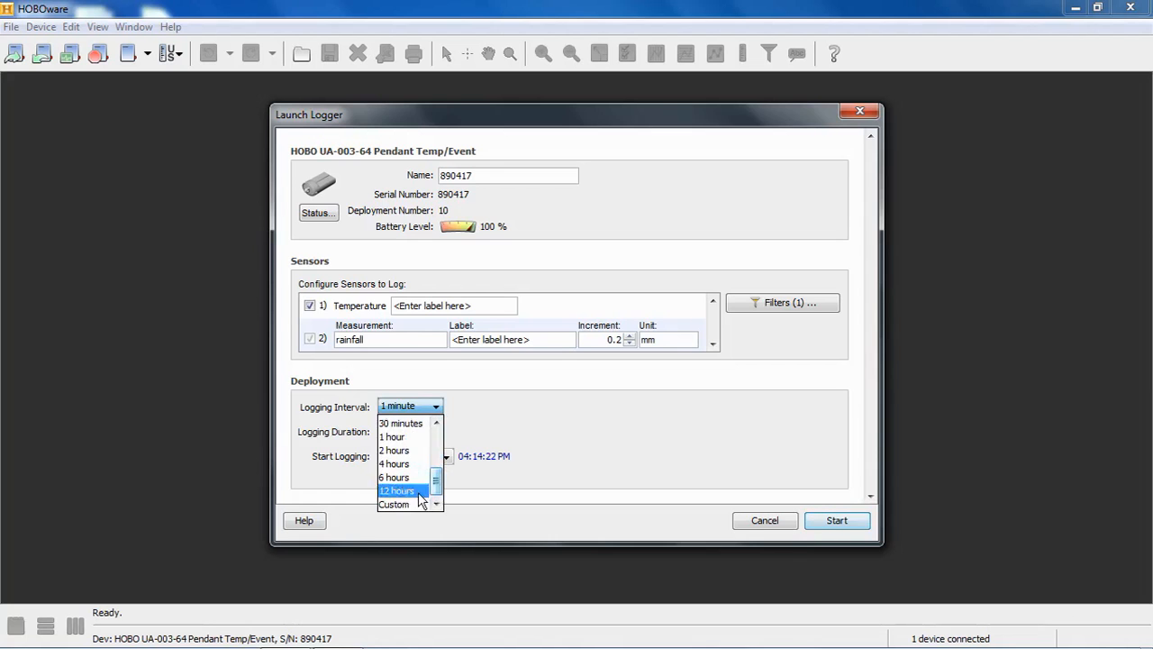
pyautogui.click(393, 504)
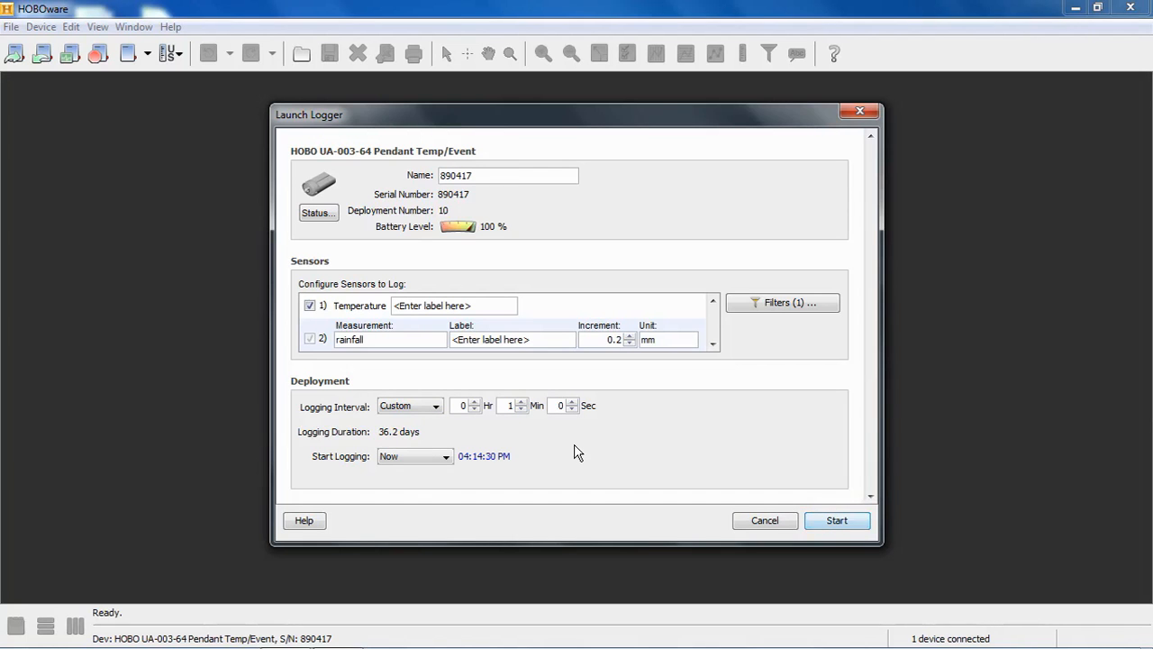
pyautogui.click(434, 405)
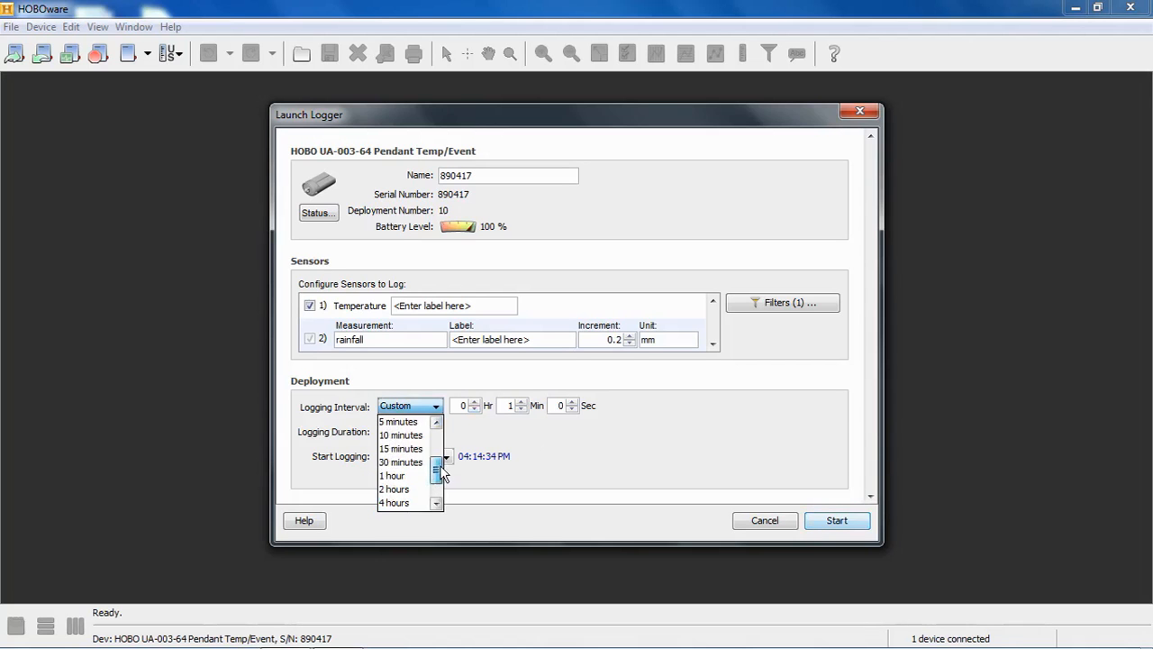
pyautogui.click(400, 434)
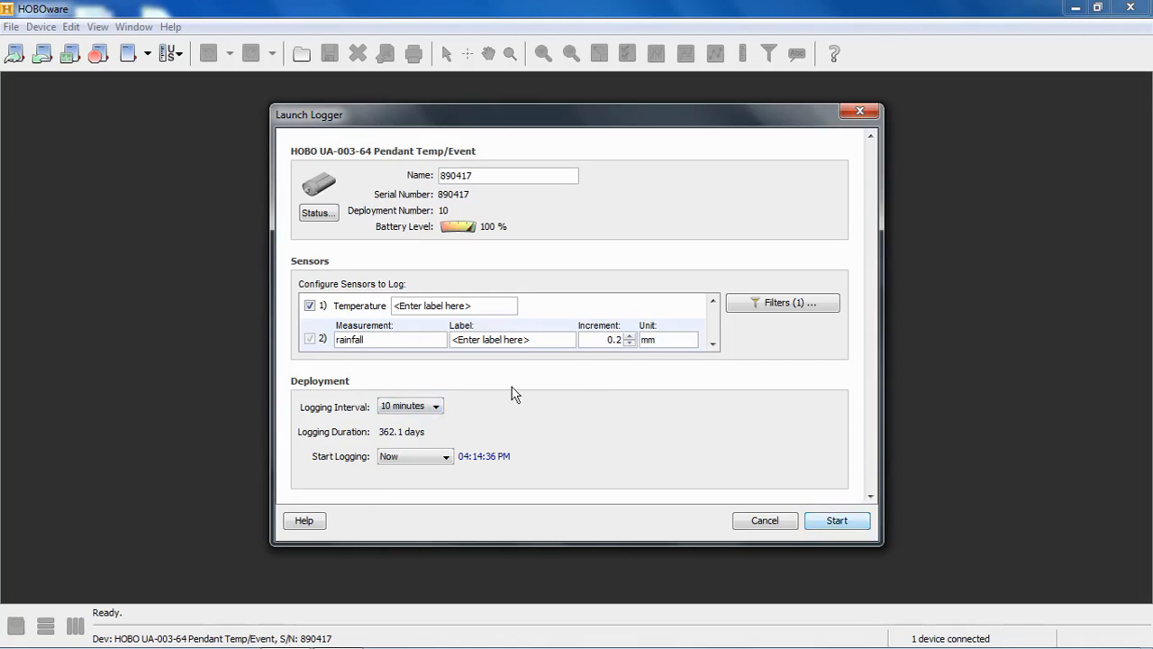
pyautogui.moveTo(357, 339)
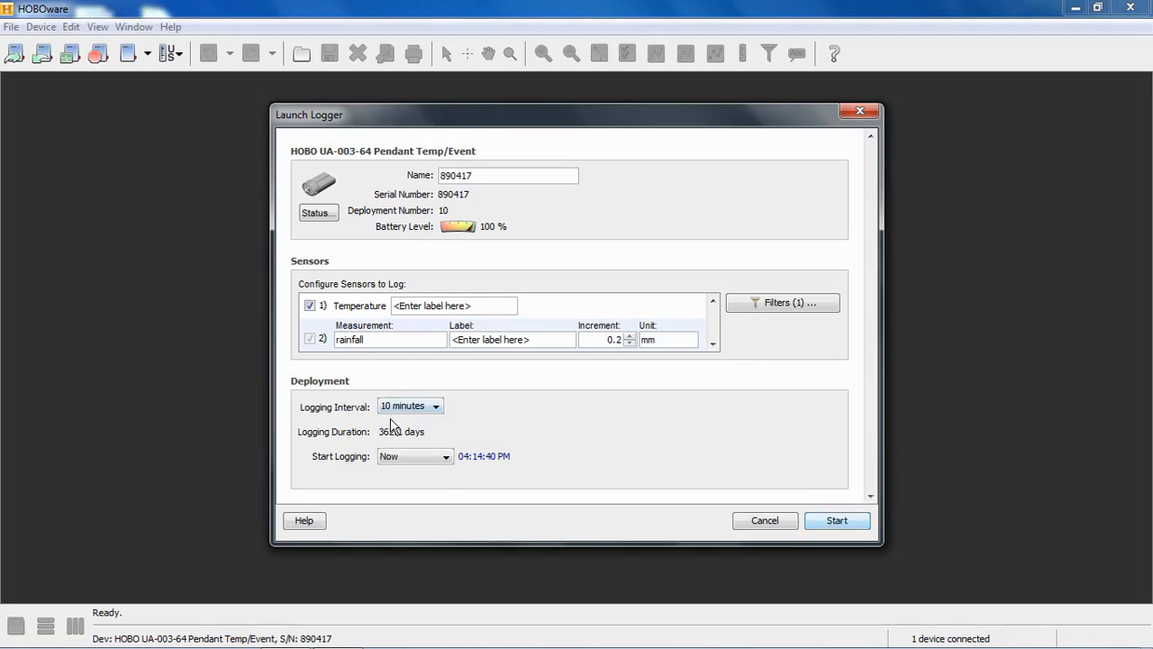
pyautogui.moveTo(501, 422)
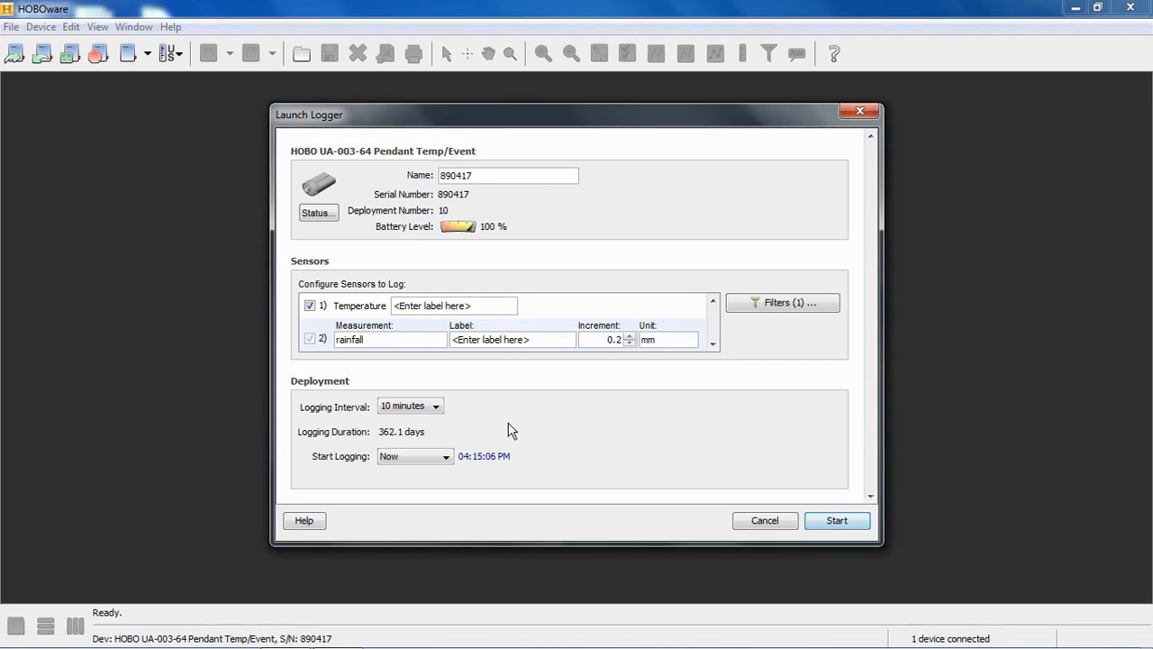
pyautogui.moveTo(375, 476)
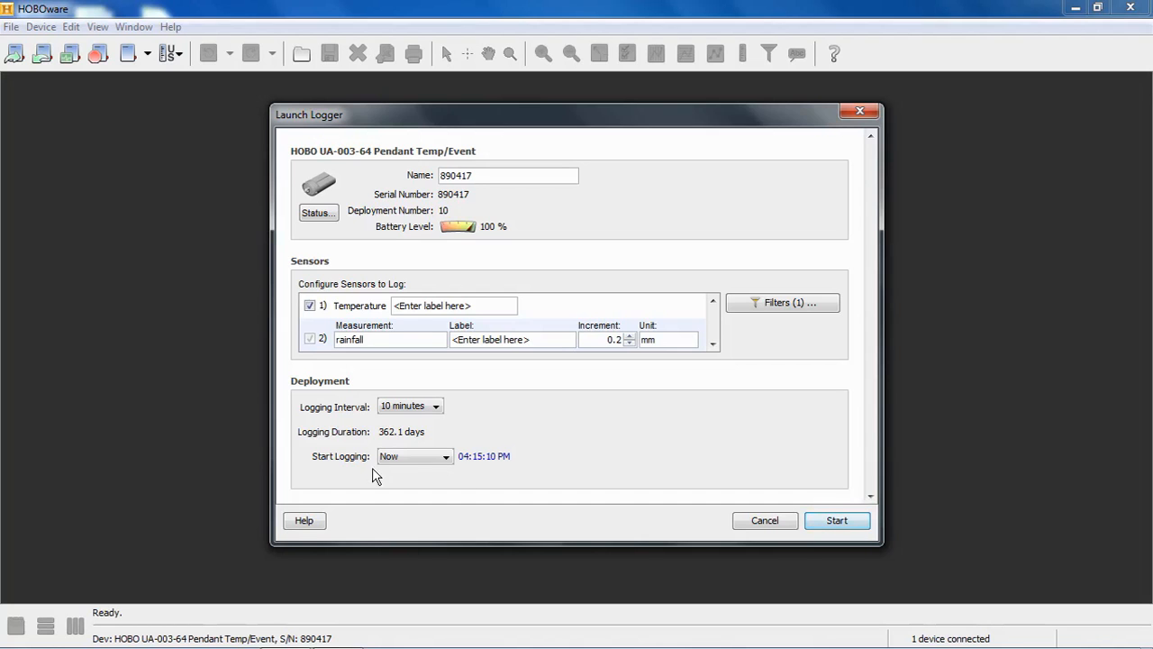
pyautogui.moveTo(411, 474)
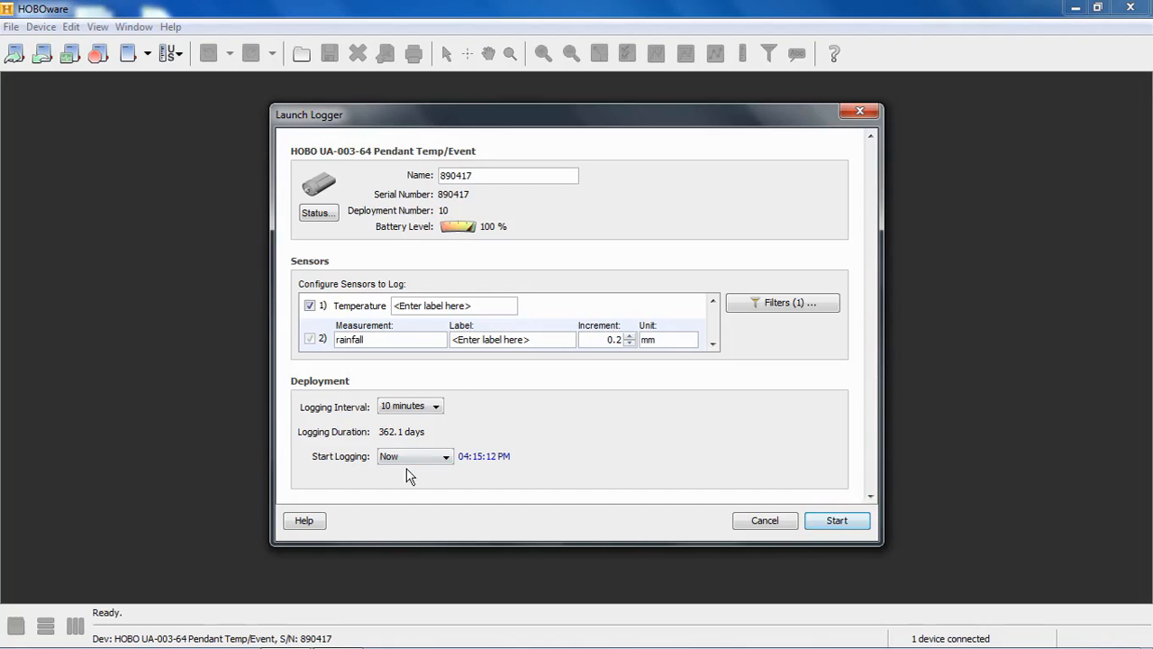
pyautogui.moveTo(490, 468)
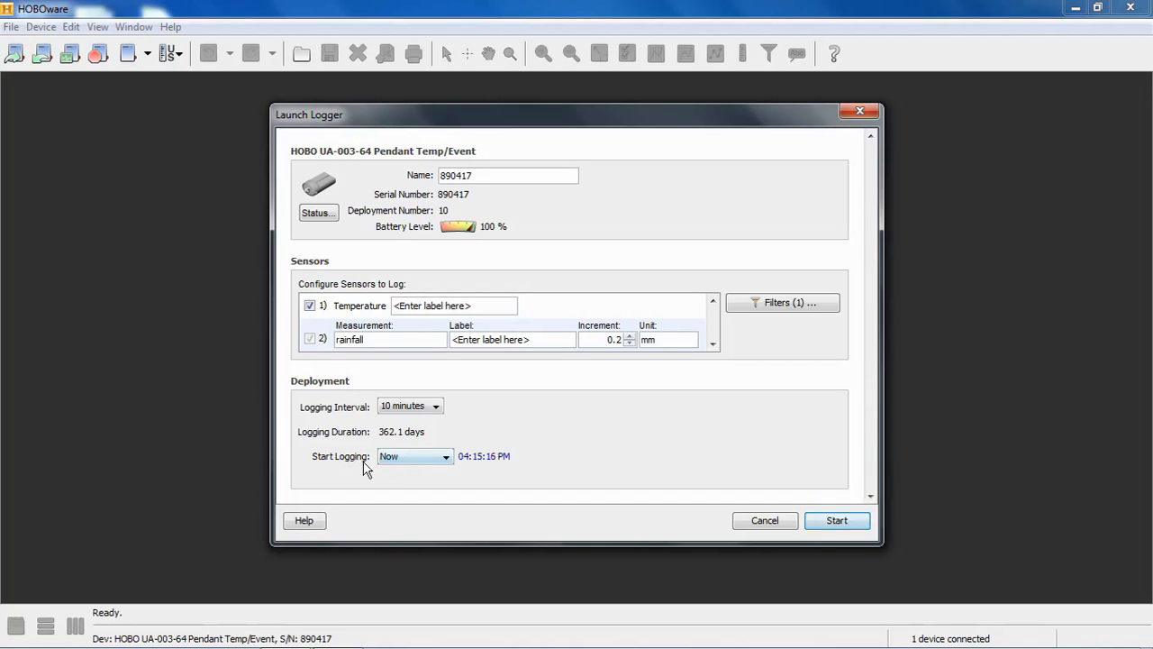
pyautogui.moveTo(453, 494)
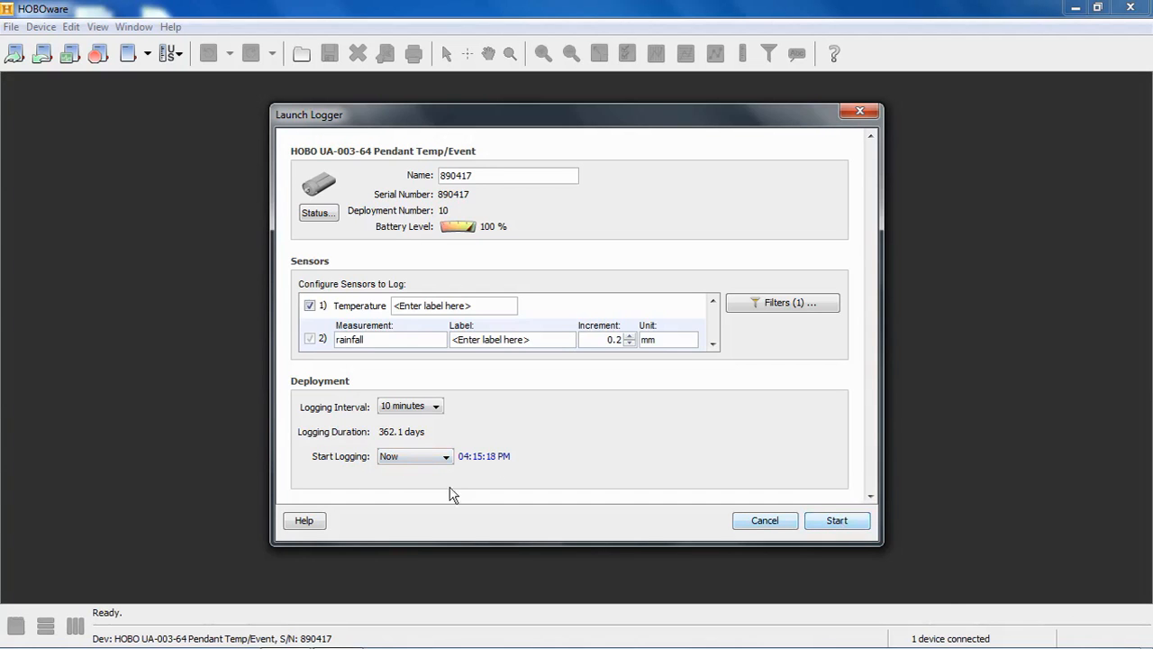
pyautogui.moveTo(494, 483)
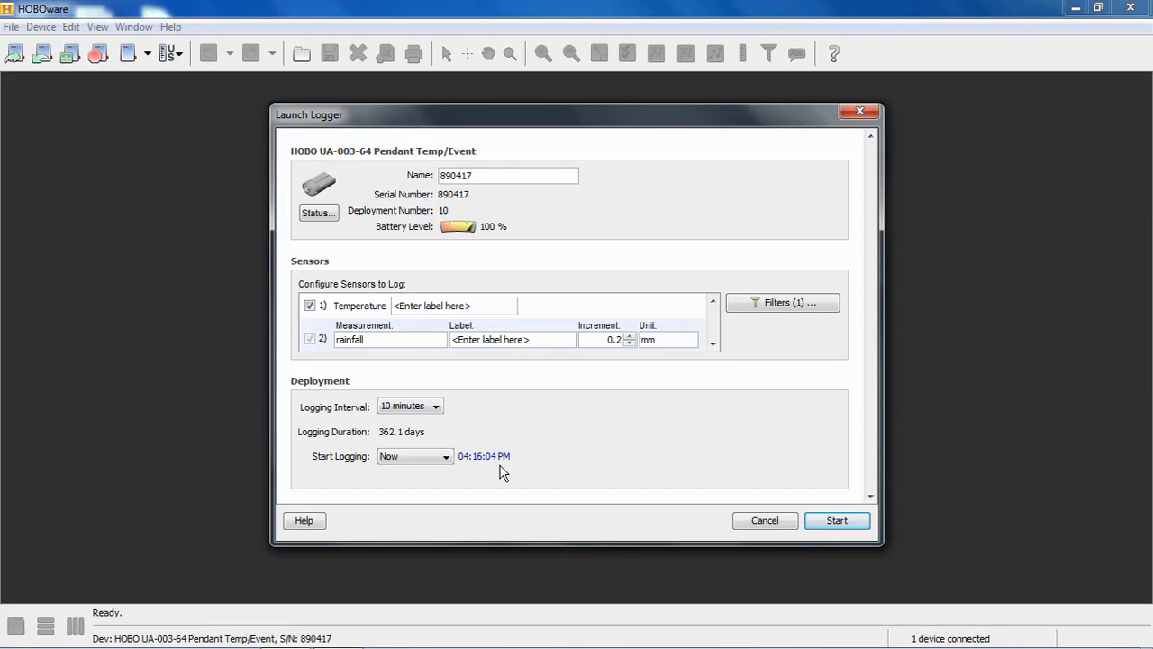
pyautogui.click(443, 456)
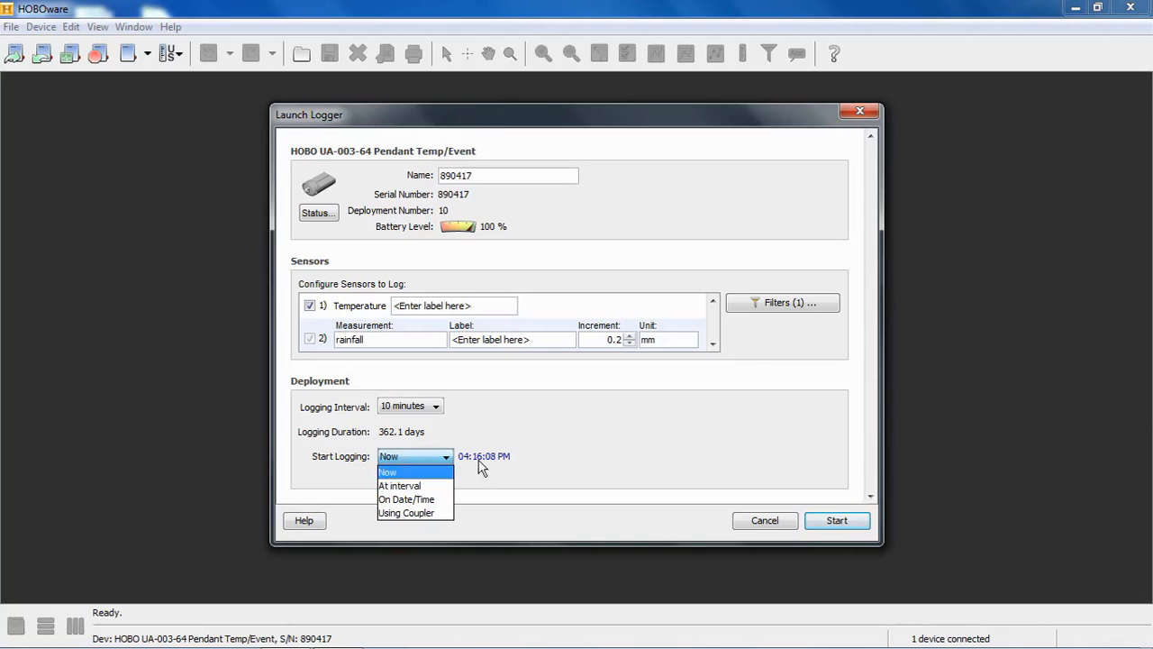
pyautogui.moveTo(427, 486)
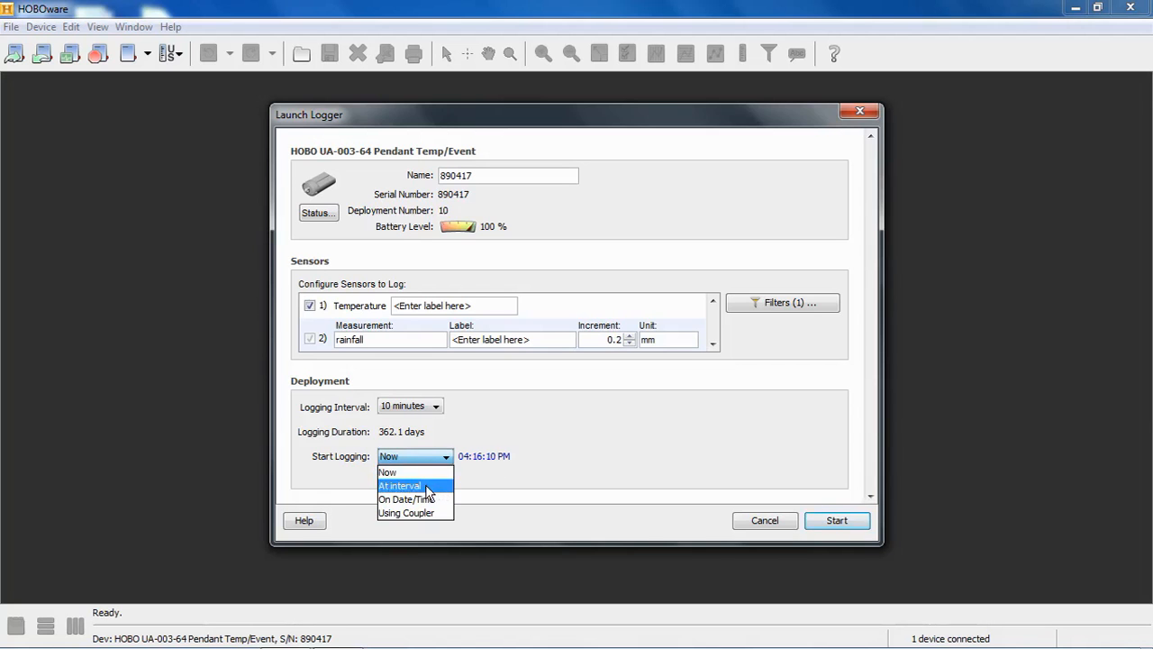
# Step: Set Start Logging to At interval (04:20:00 PM) and bring the start choices back up
pyautogui.click(399, 486)
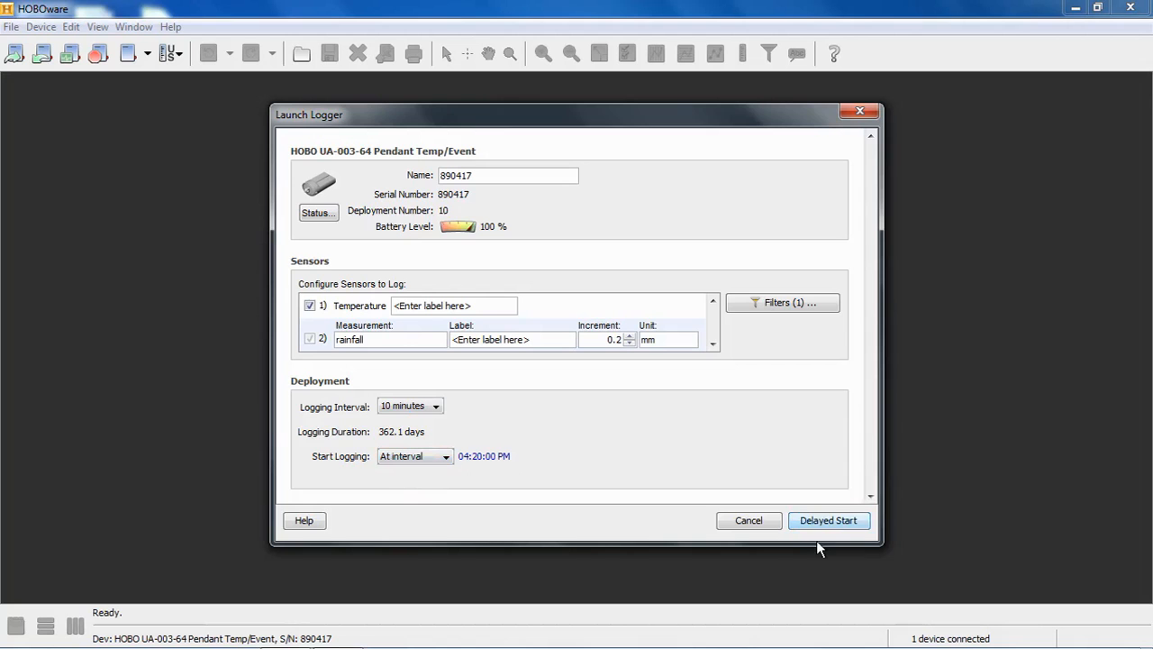
pyautogui.moveTo(511, 479)
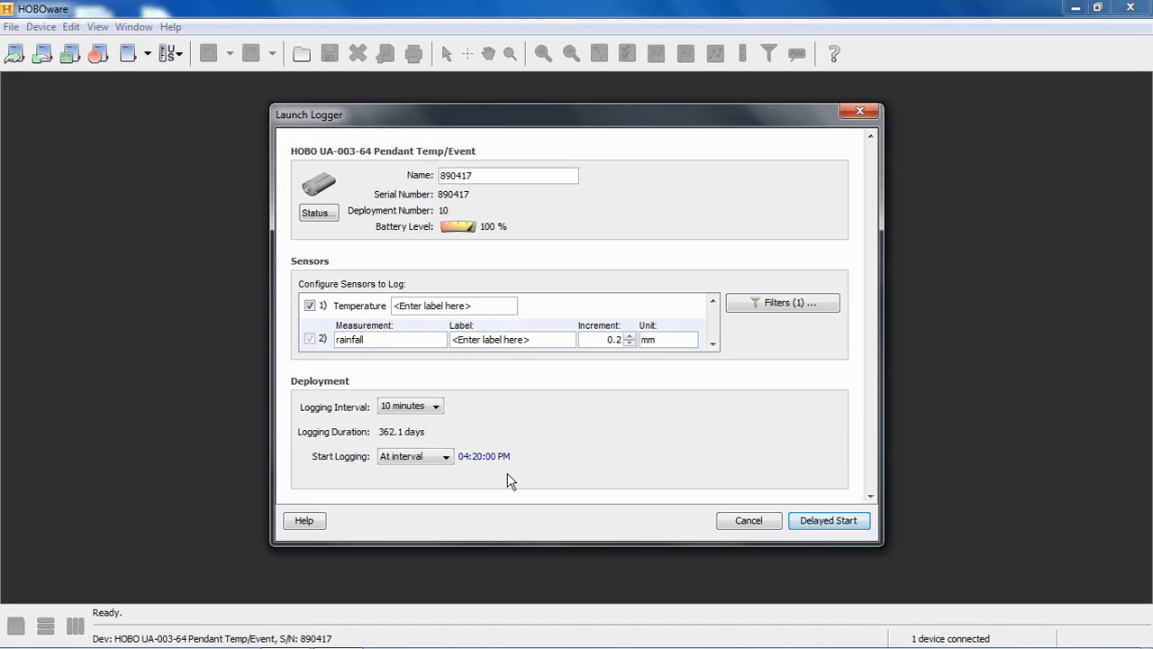
pyautogui.click(441, 455)
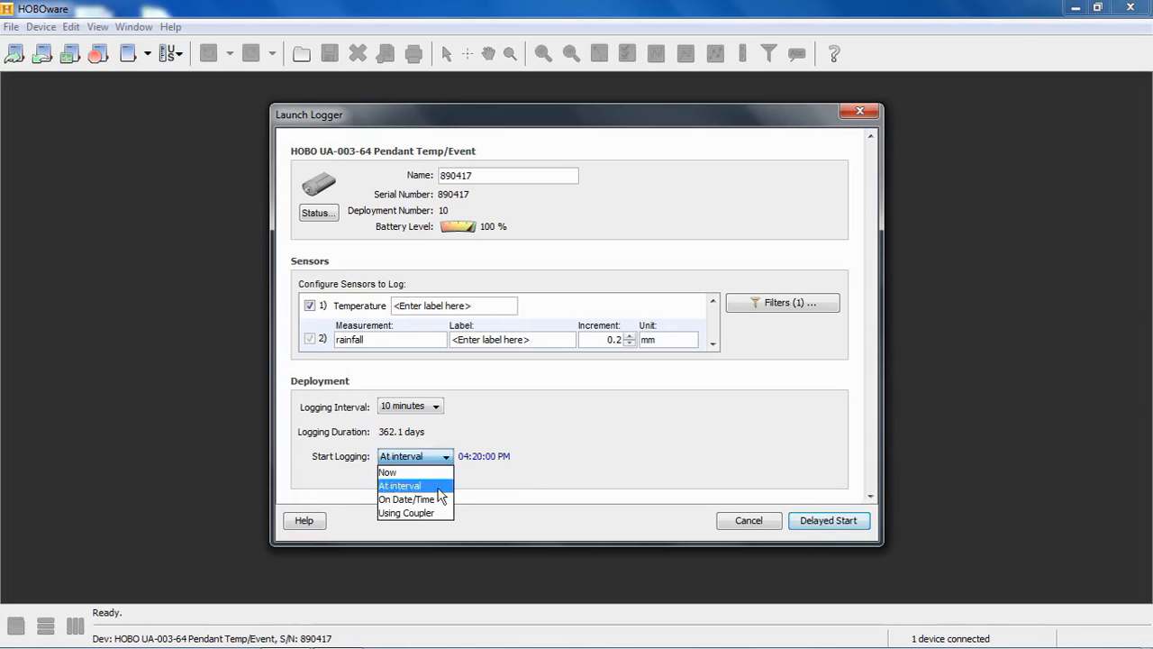
# Step: Try On Date/Time, then choose Using Coupler so the launch action reads Coupler Start
pyautogui.click(407, 497)
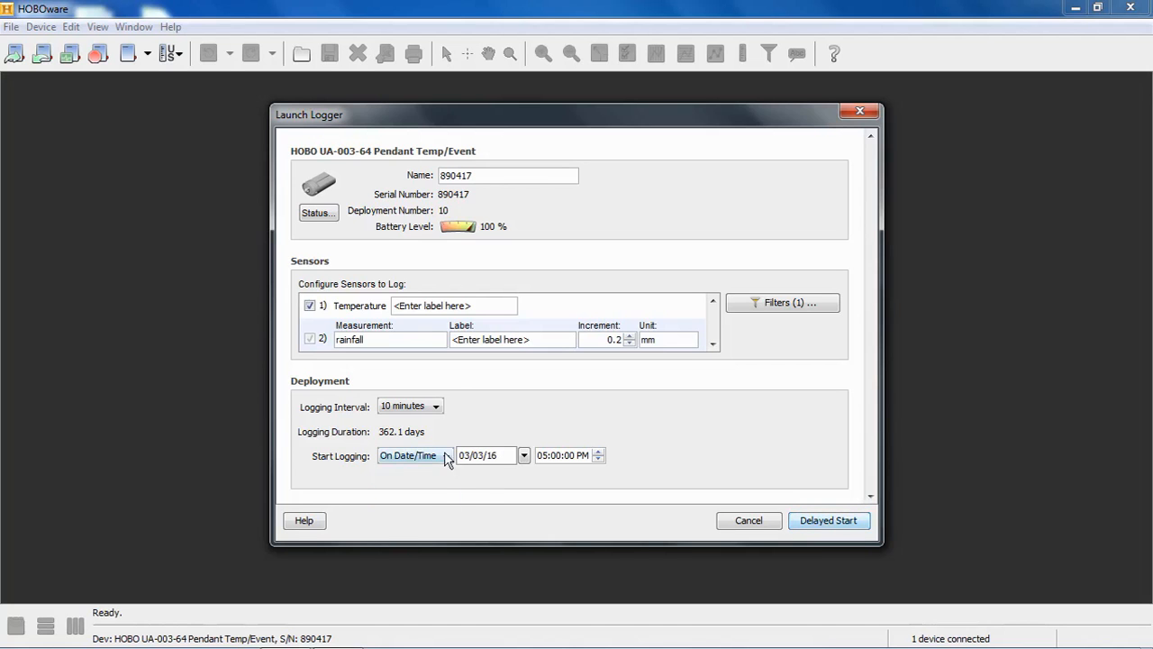
pyautogui.click(445, 454)
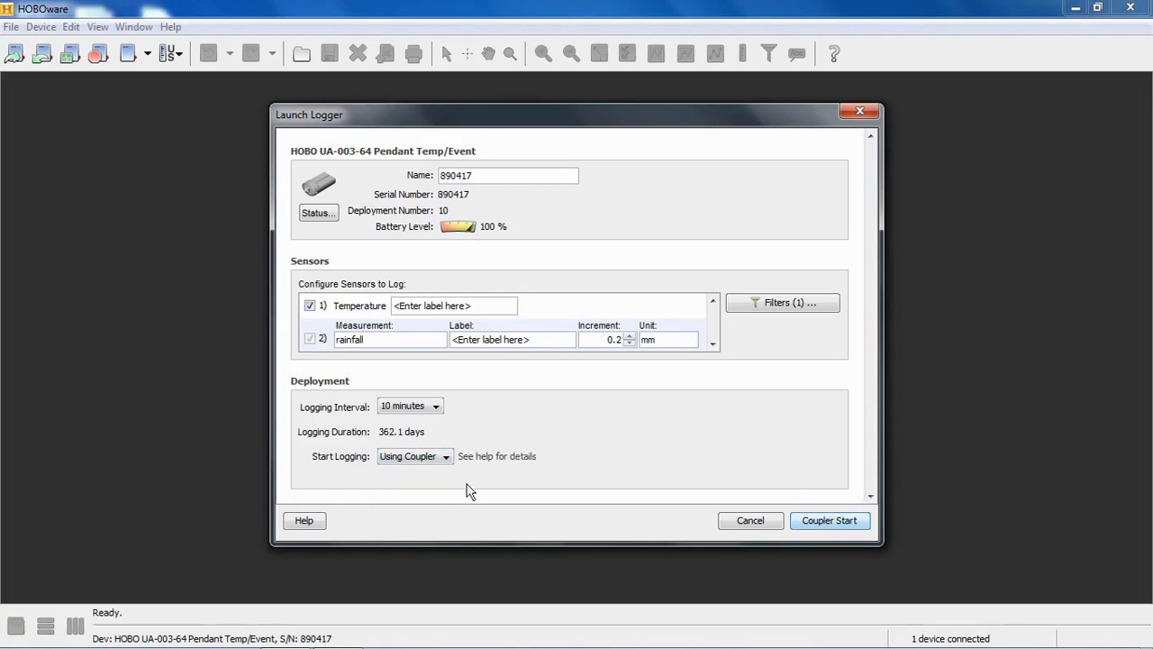
pyautogui.moveTo(390, 465)
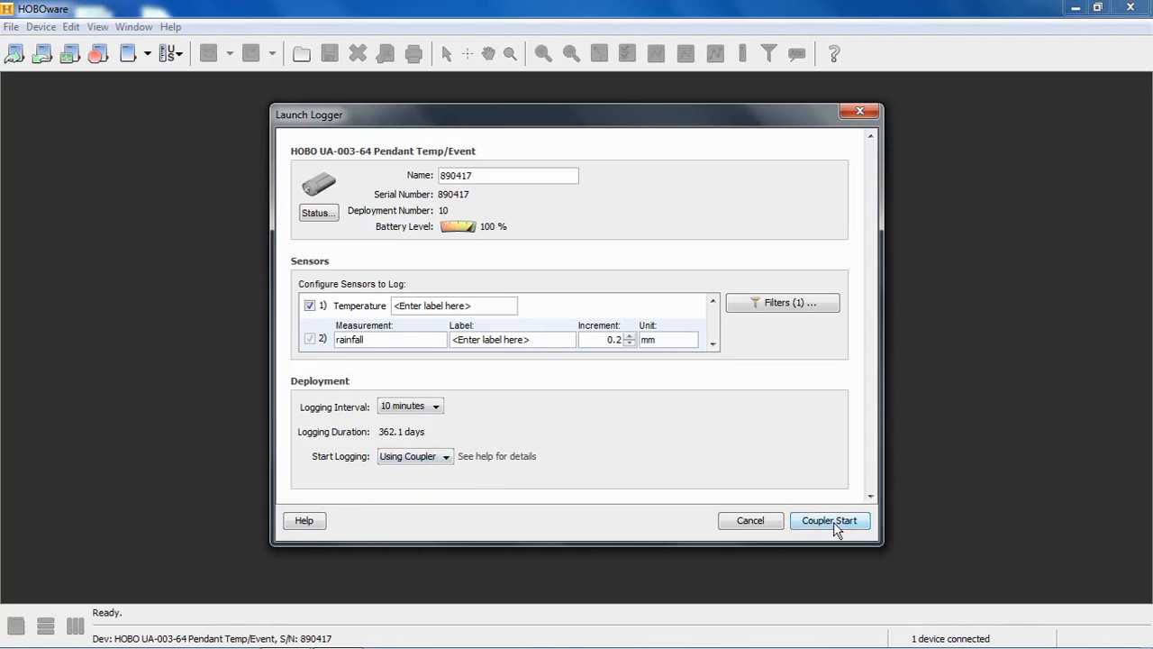
pyautogui.moveTo(562, 474)
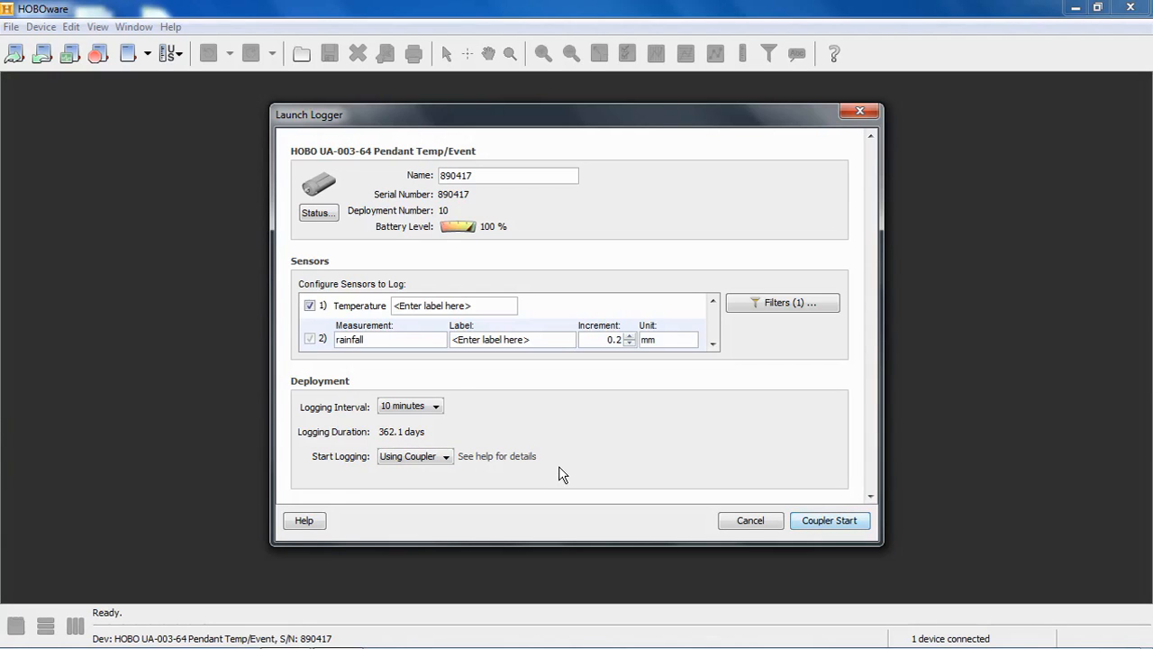